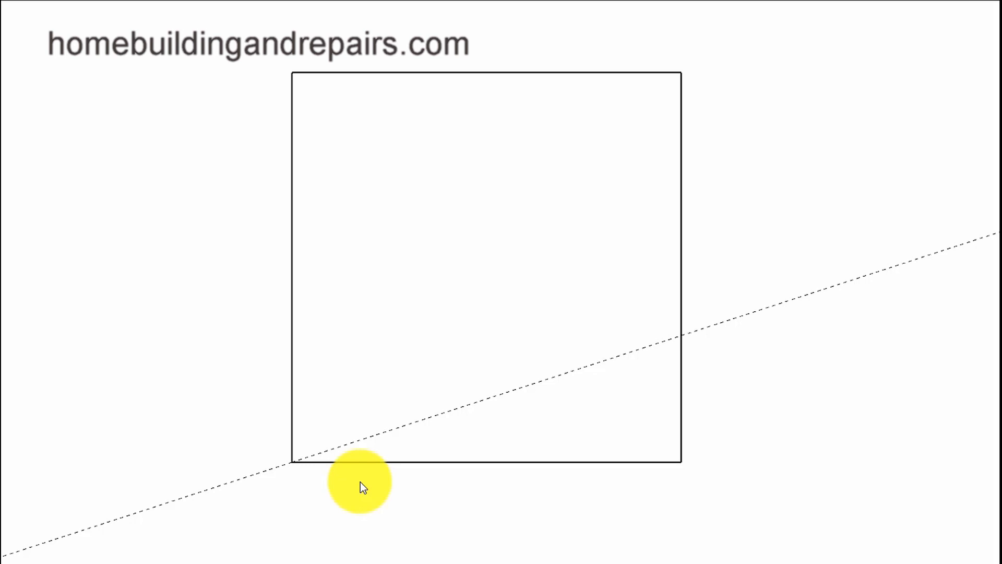
mouse_move(409, 476)
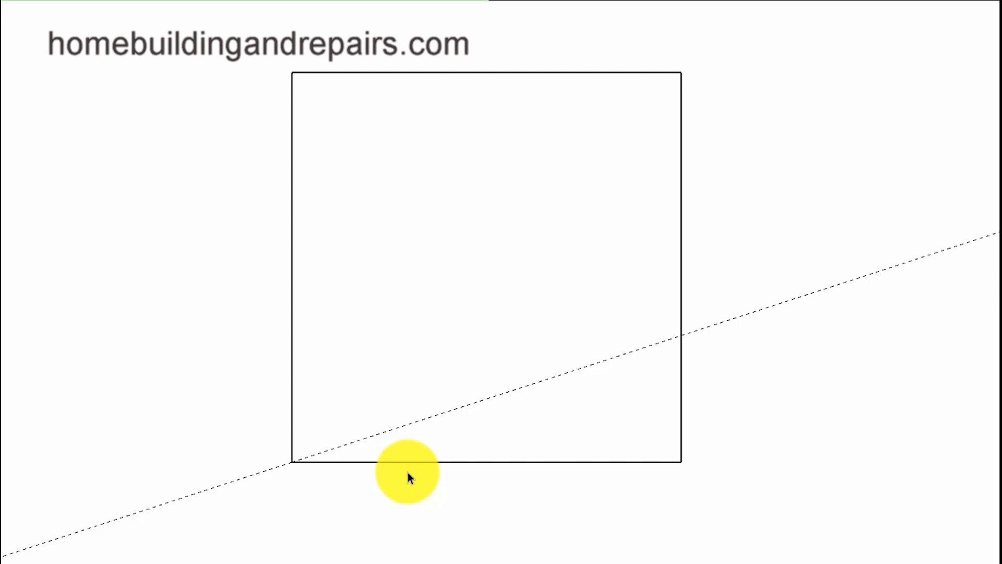
mouse_move(387, 473)
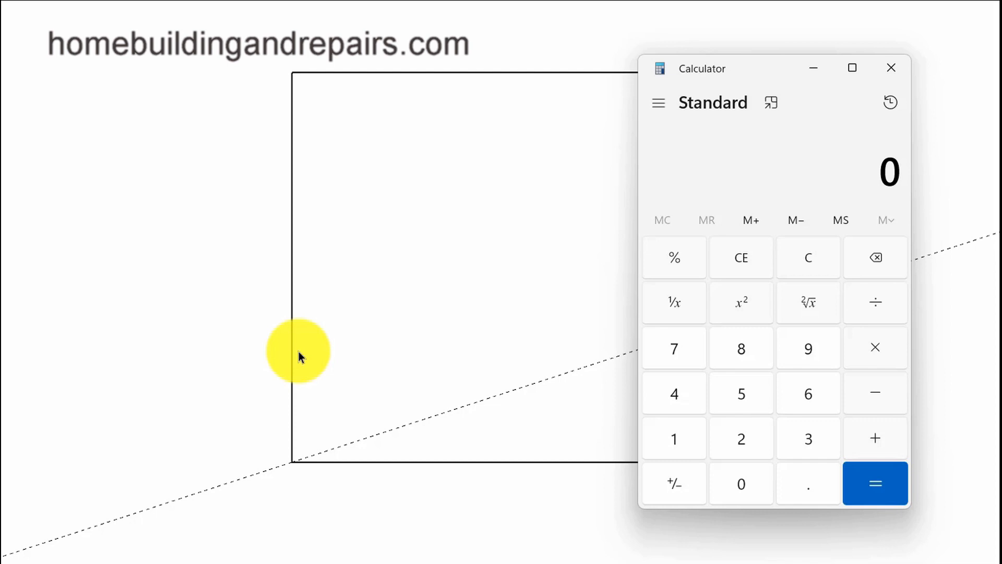
mouse_move(295, 465)
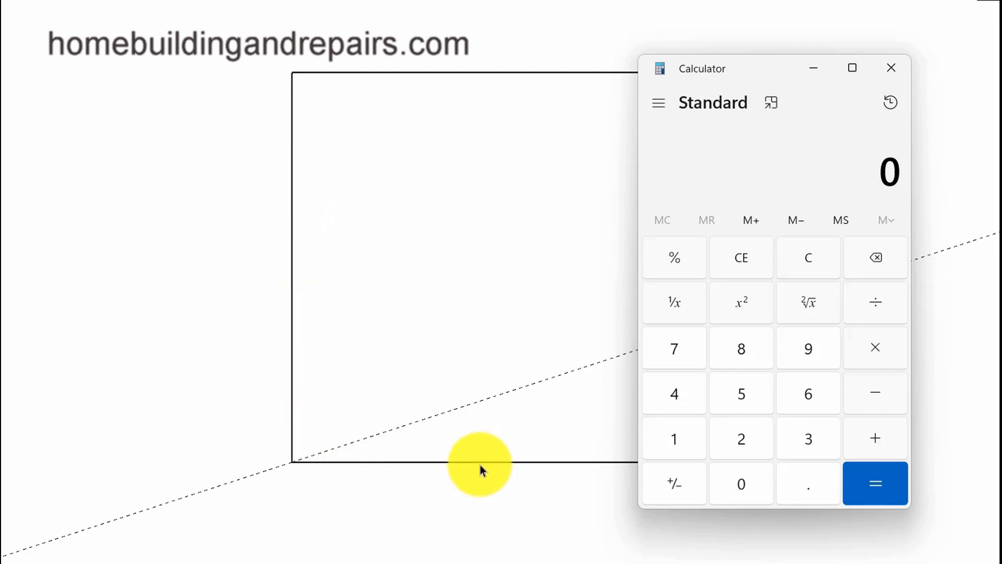
mouse_move(294, 261)
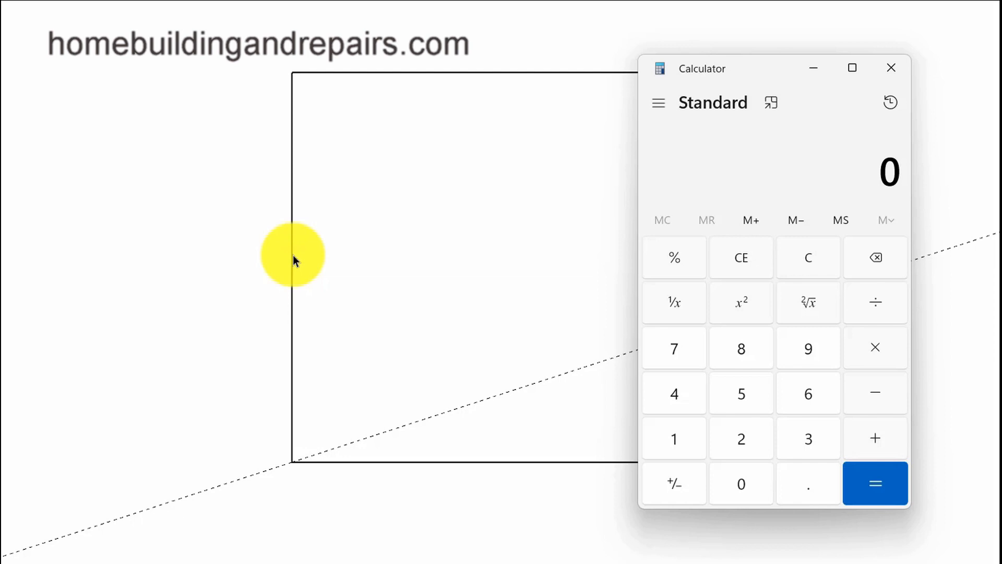
- Divide the 90° turn by five steps in Calculator to get 18° per winder
left_click(807, 348)
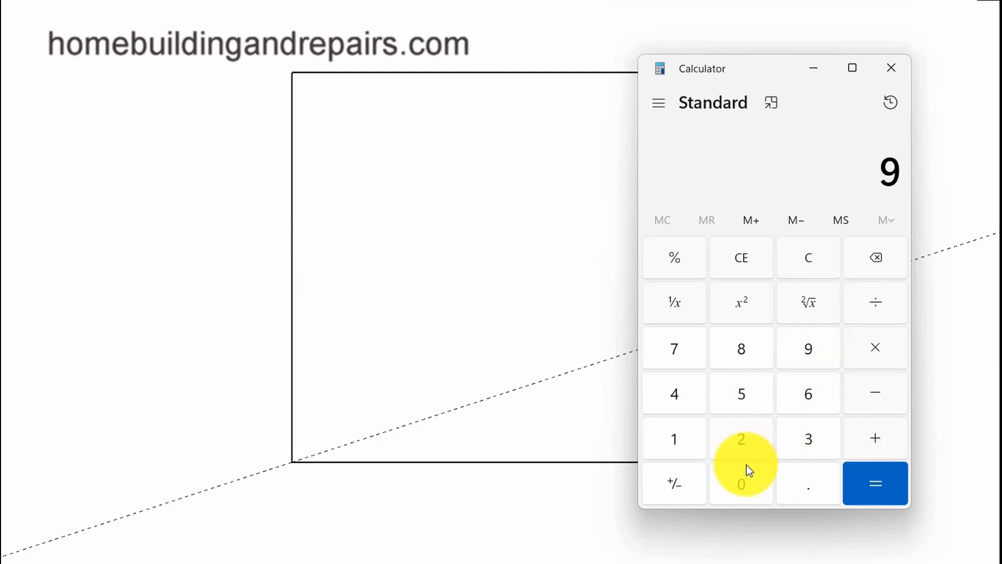
left_click(874, 303)
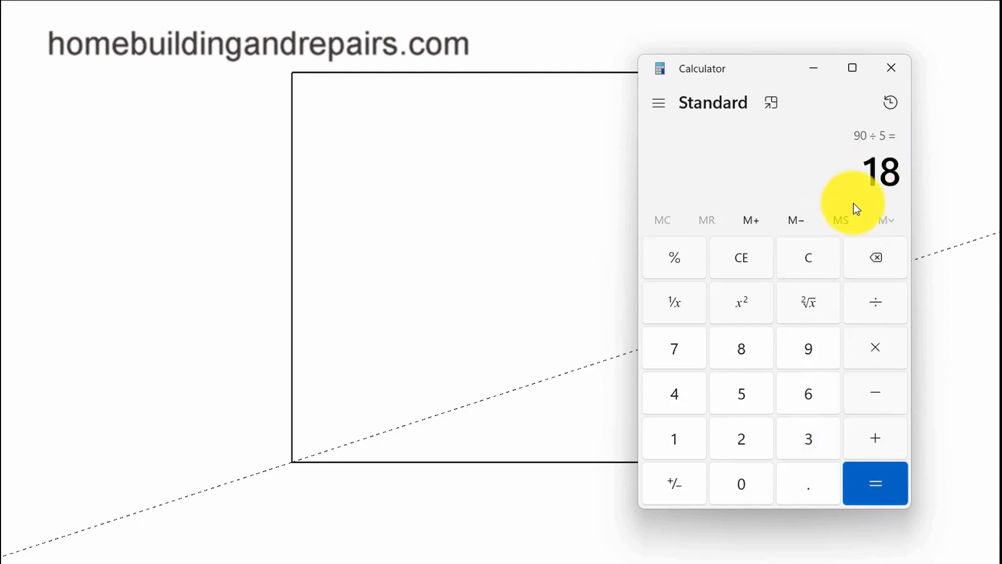
mouse_move(294, 463)
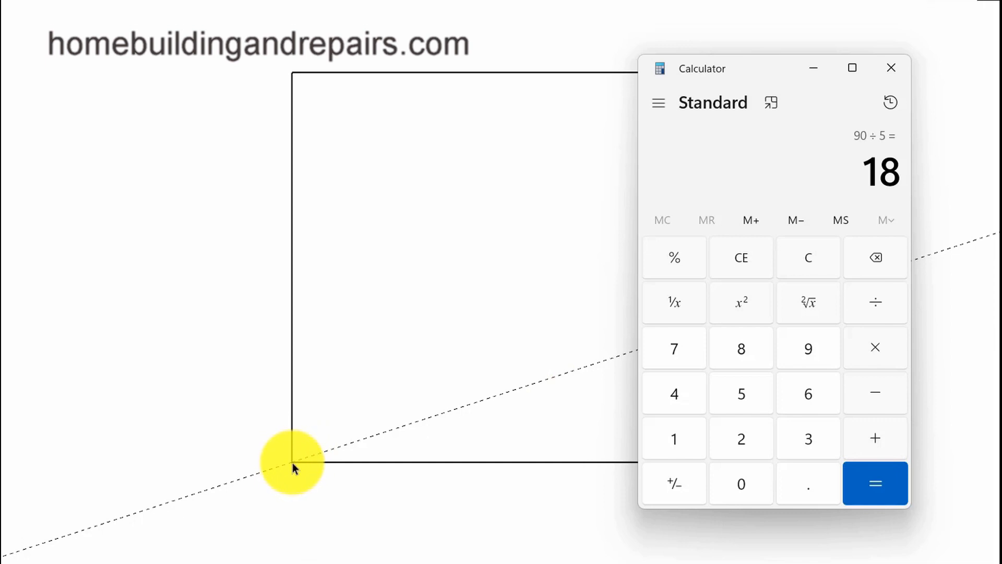
- Close Calculator and return to the drawing to lay out the dashed corner guide lines
left_click(891, 68)
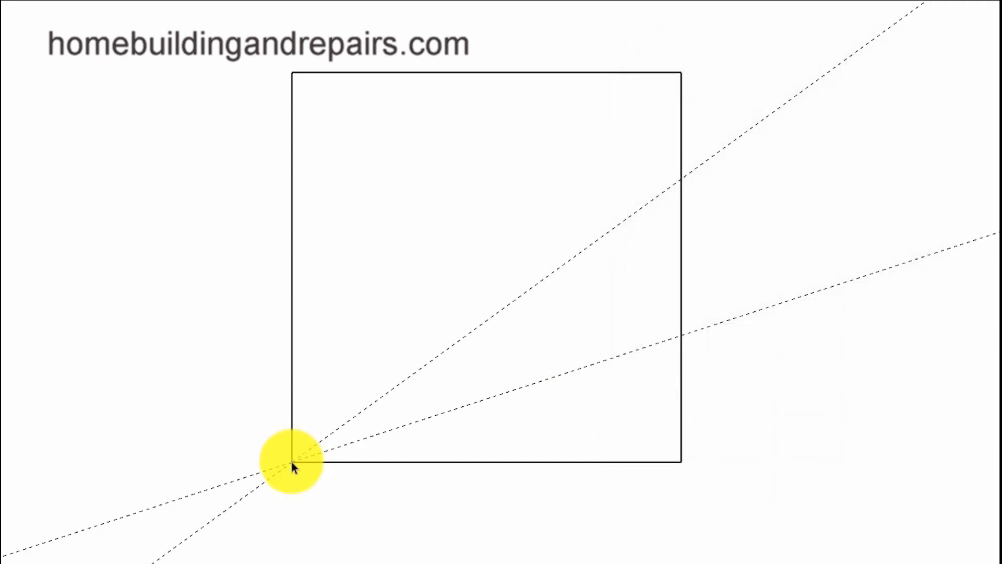
mouse_move(492, 412)
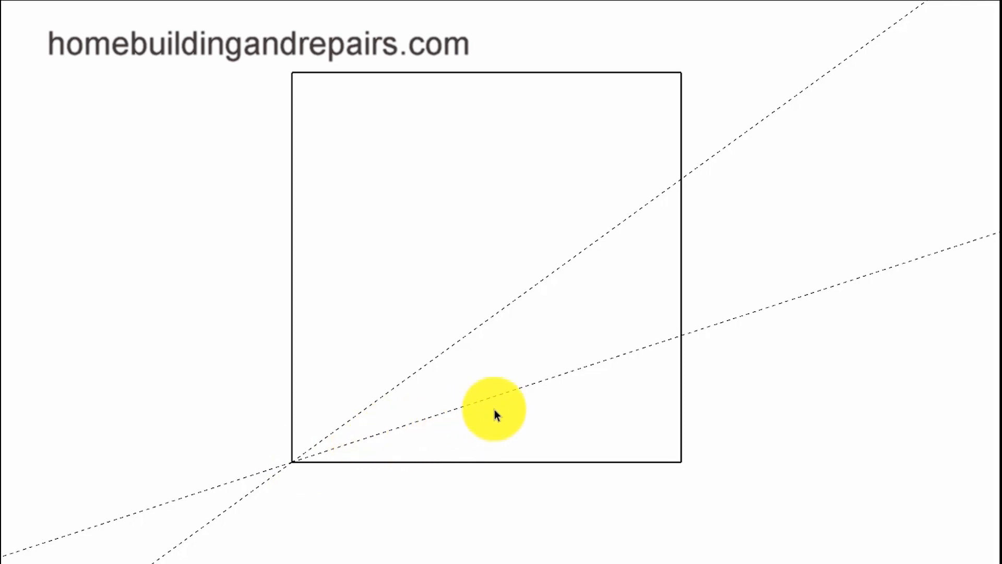
mouse_move(294, 460)
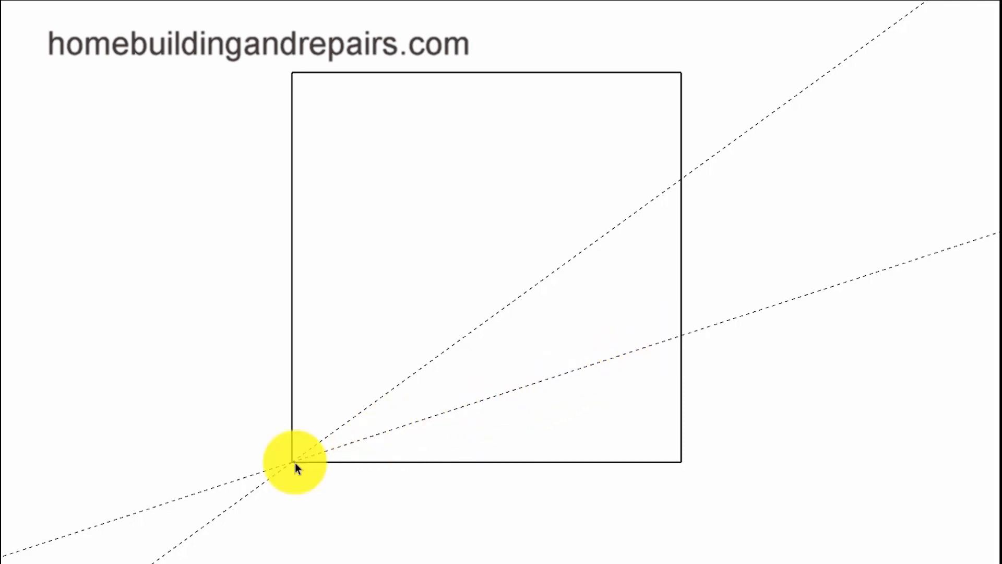
mouse_move(675, 464)
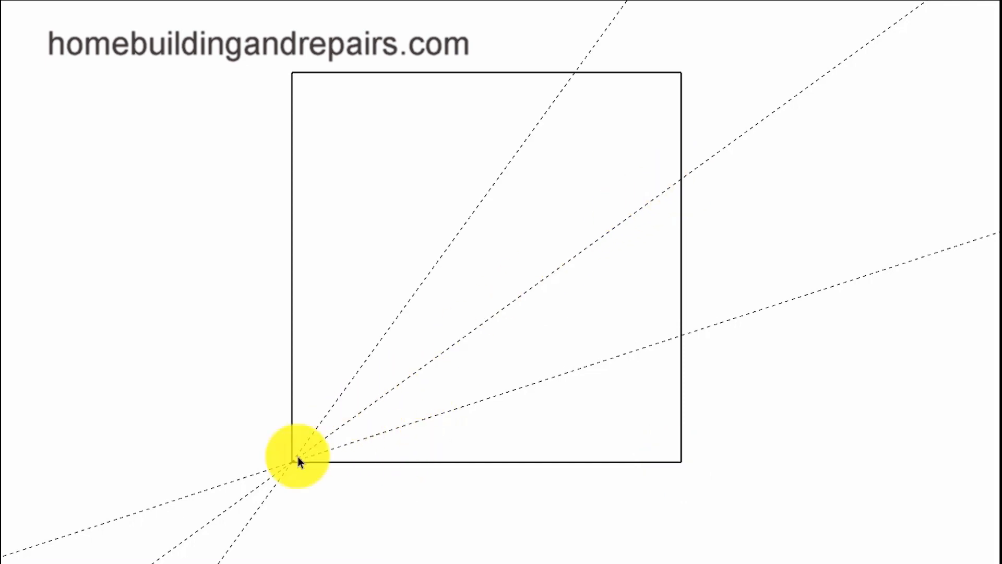
mouse_move(412, 286)
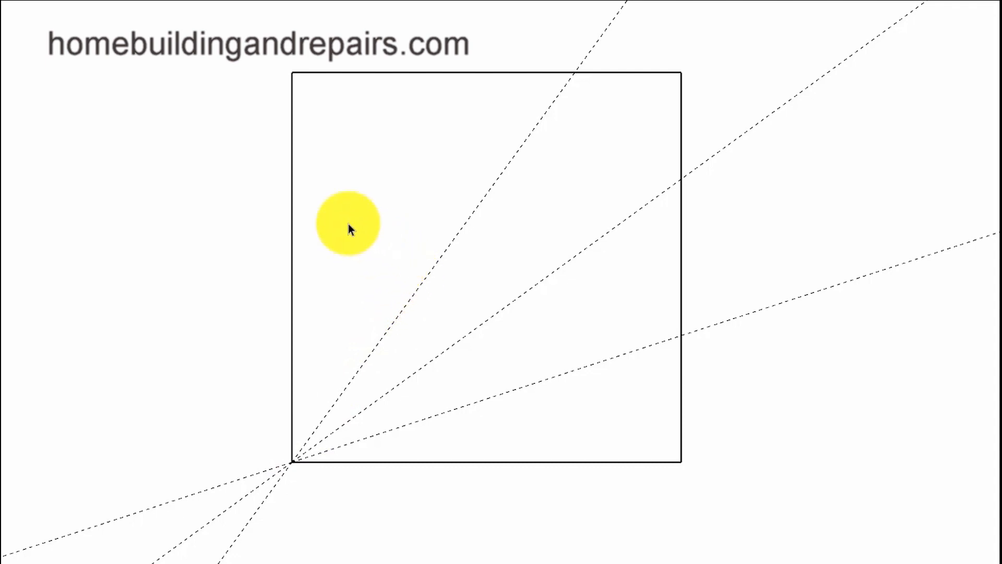
mouse_move(623, 209)
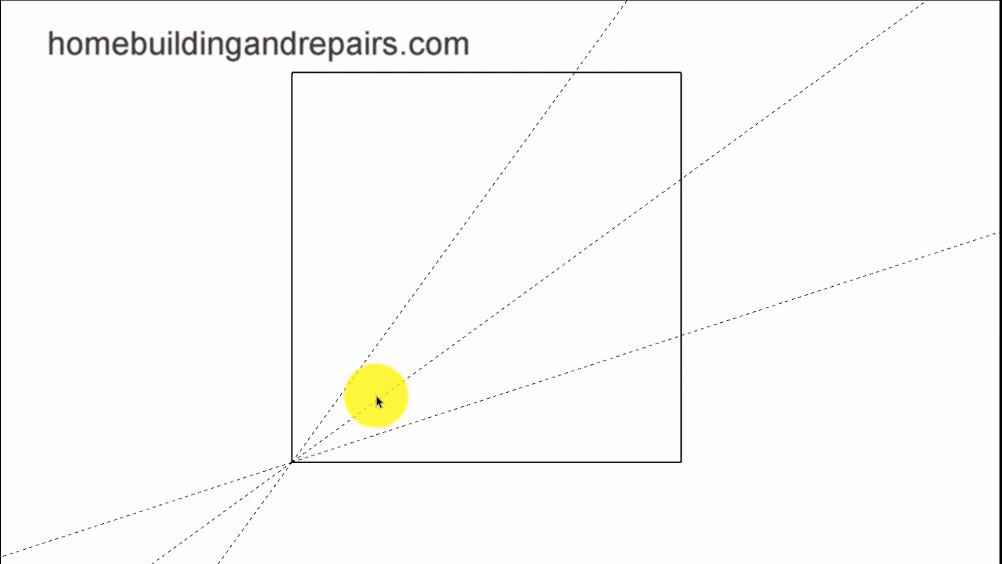
mouse_move(383, 326)
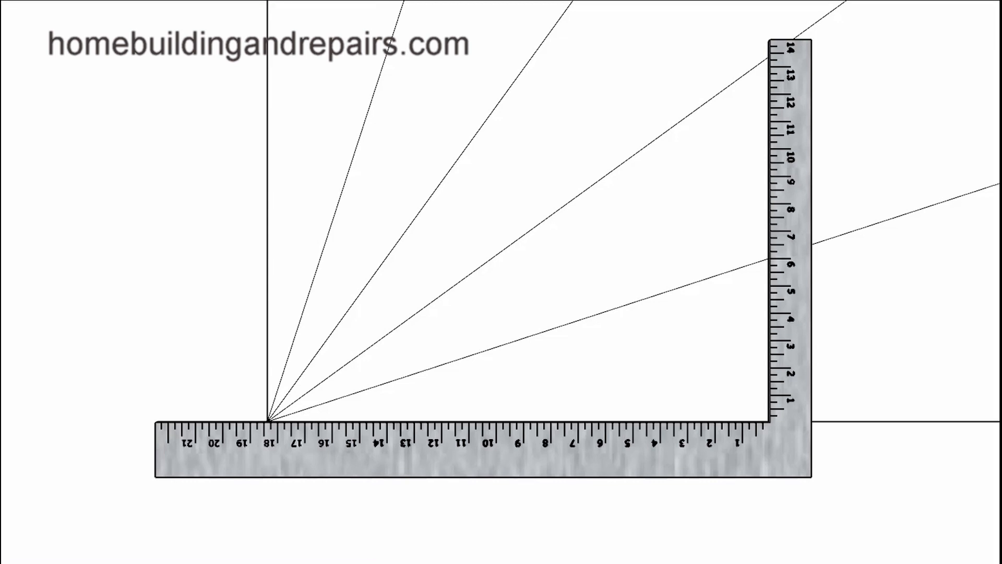
mouse_move(902, 434)
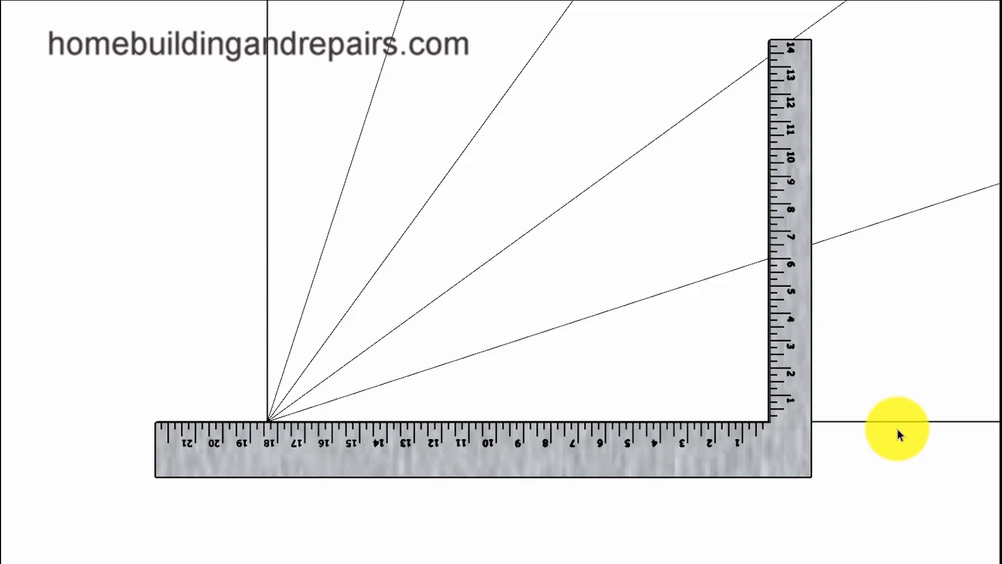
mouse_move(275, 428)
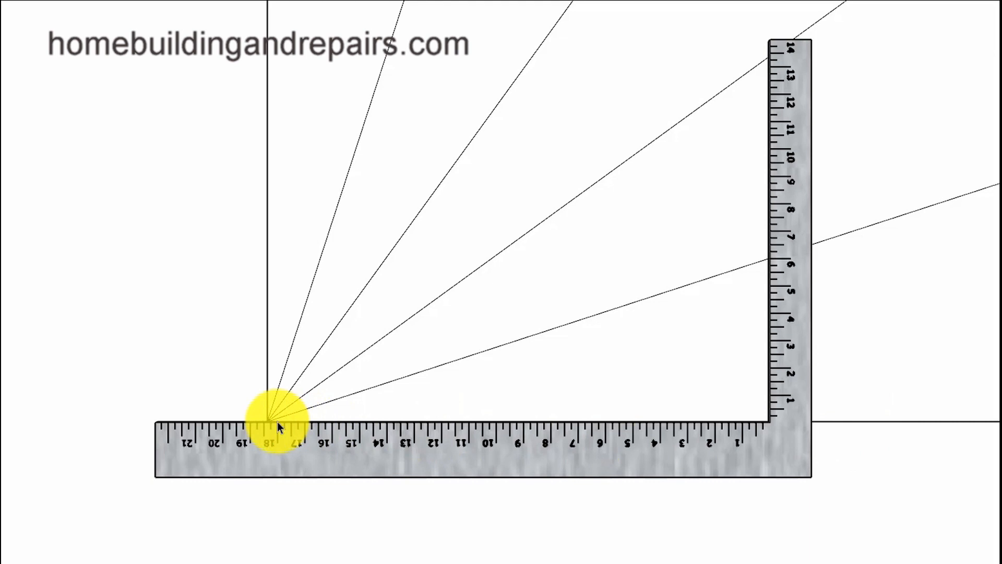
mouse_move(368, 432)
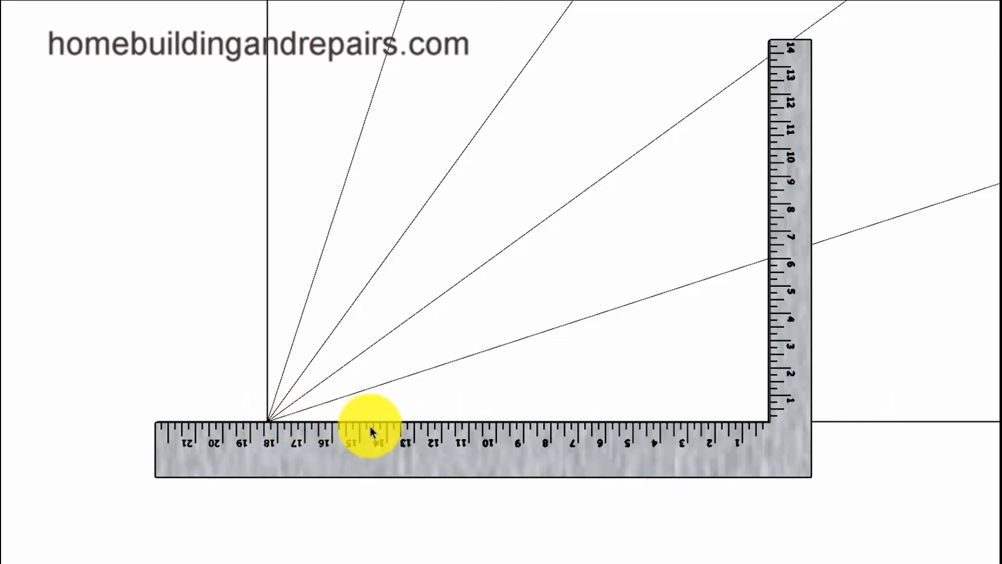
mouse_move(850, 428)
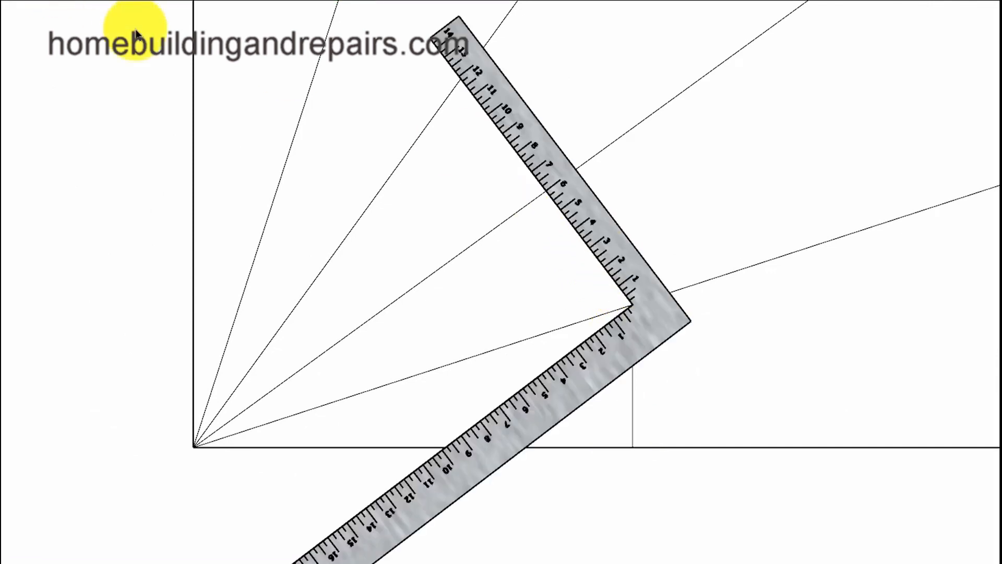
mouse_move(462, 87)
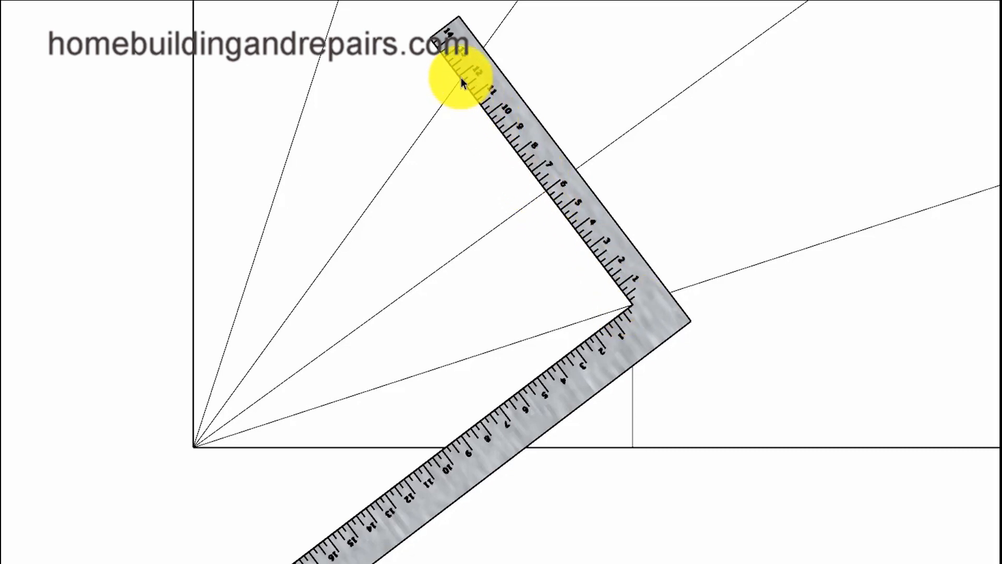
mouse_move(546, 211)
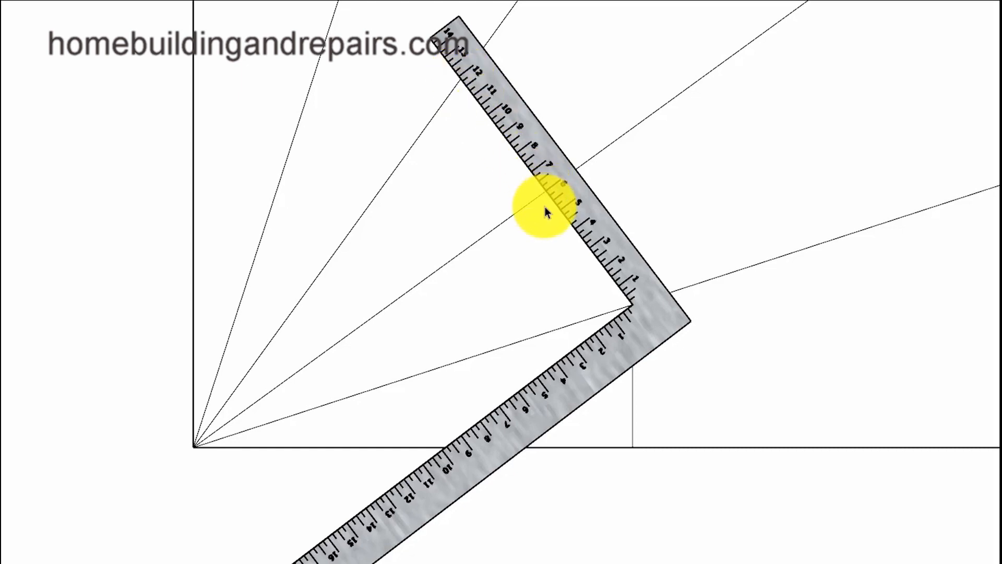
mouse_move(479, 250)
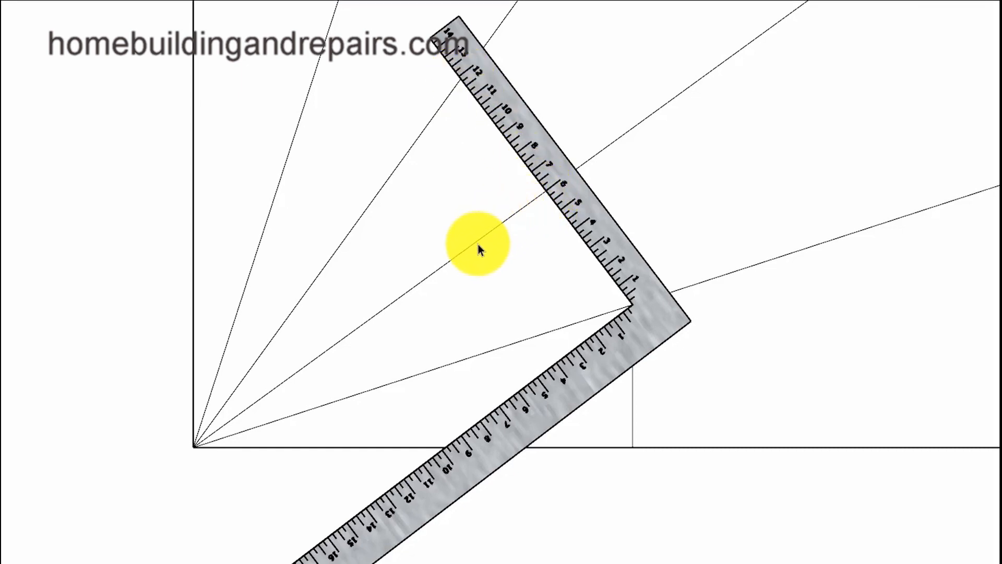
mouse_move(579, 227)
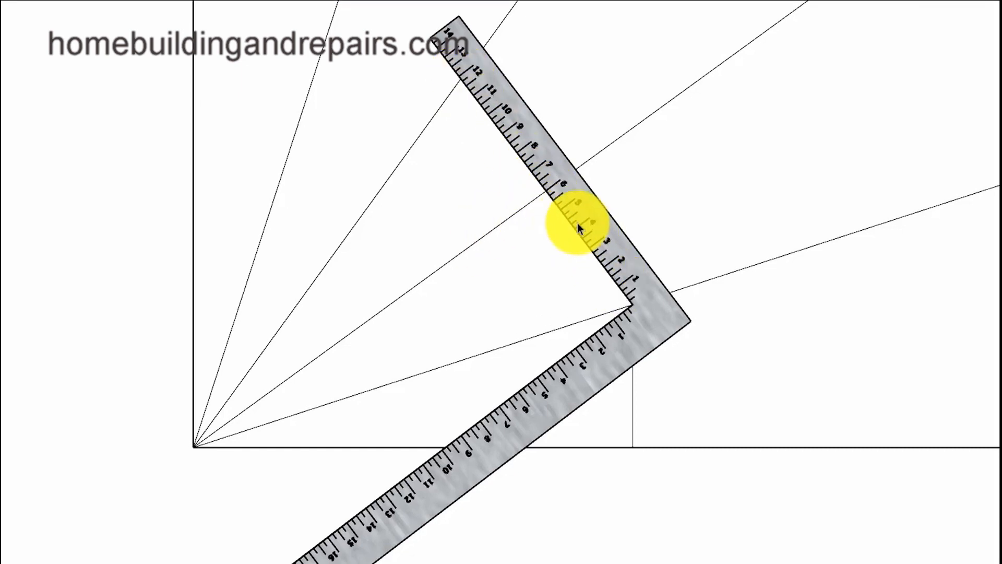
mouse_move(512, 460)
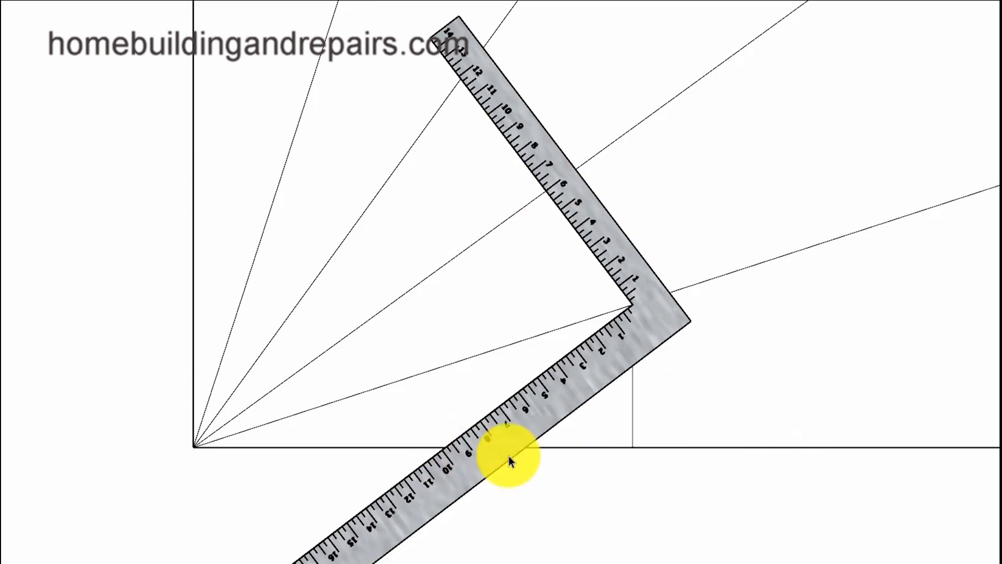
mouse_move(221, 350)
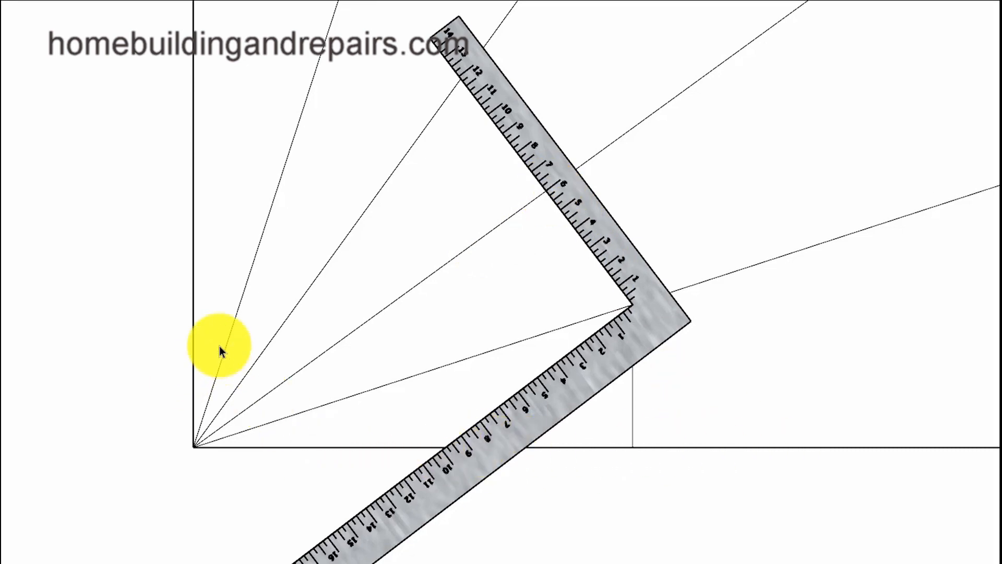
mouse_move(313, 82)
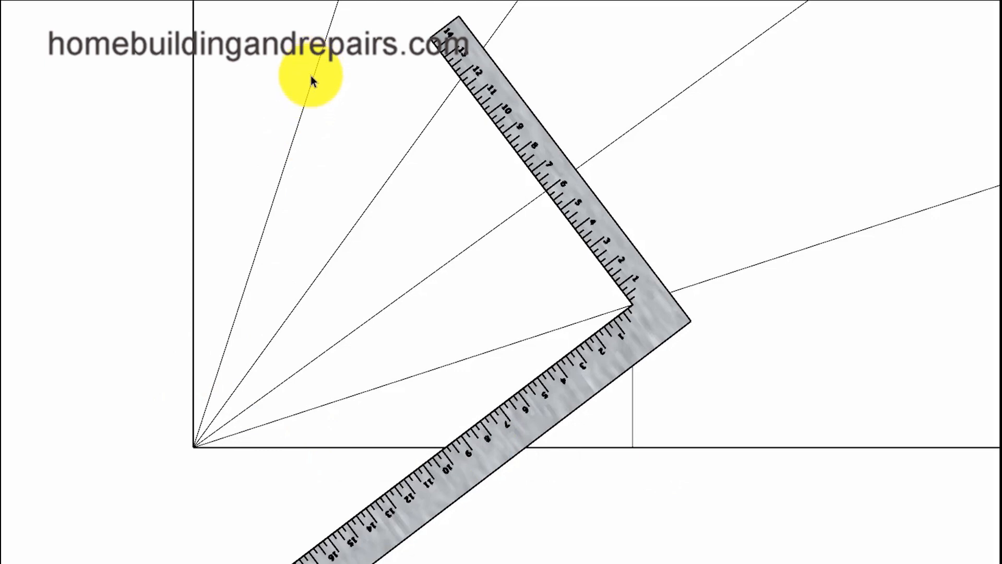
mouse_move(635, 323)
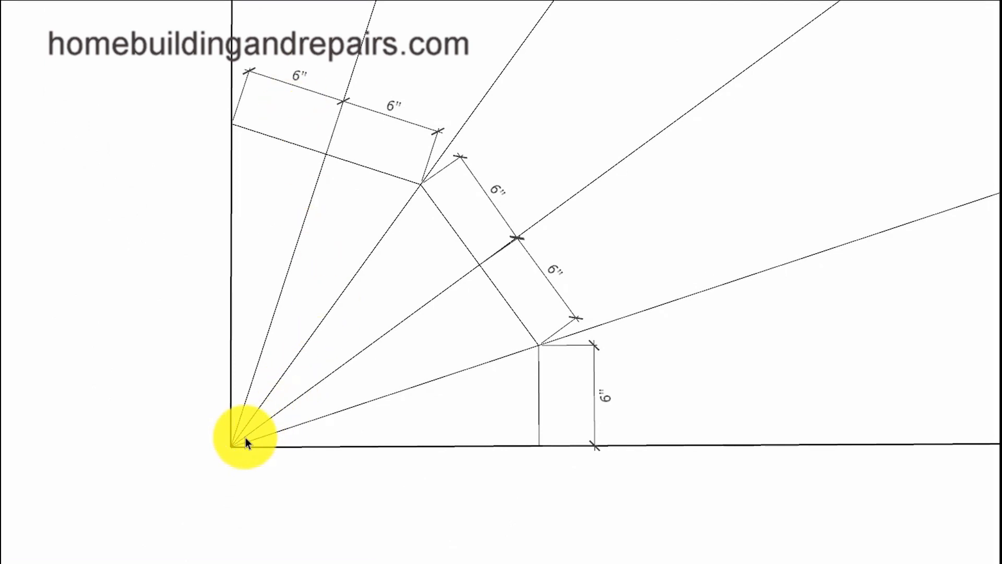
mouse_move(531, 338)
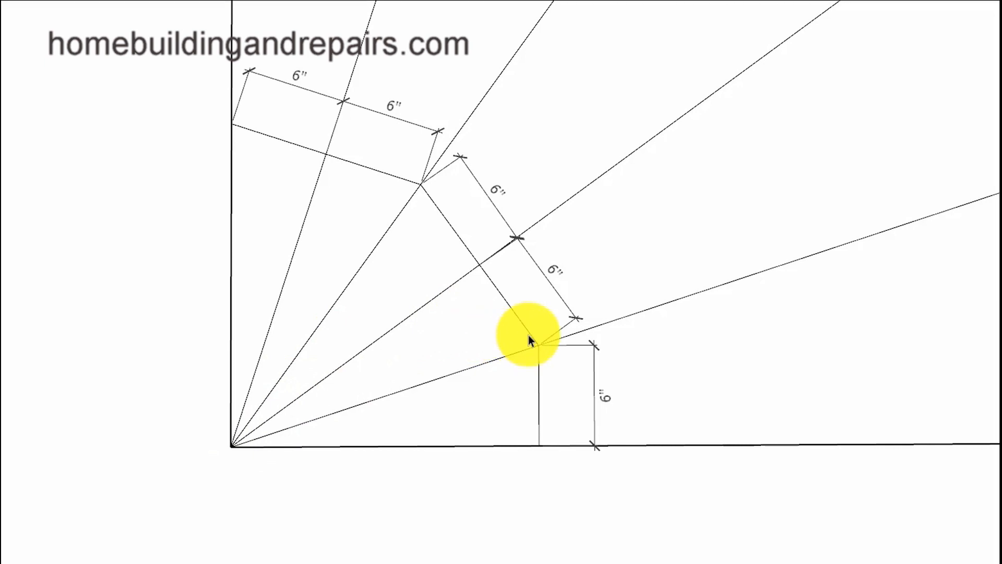
mouse_move(419, 179)
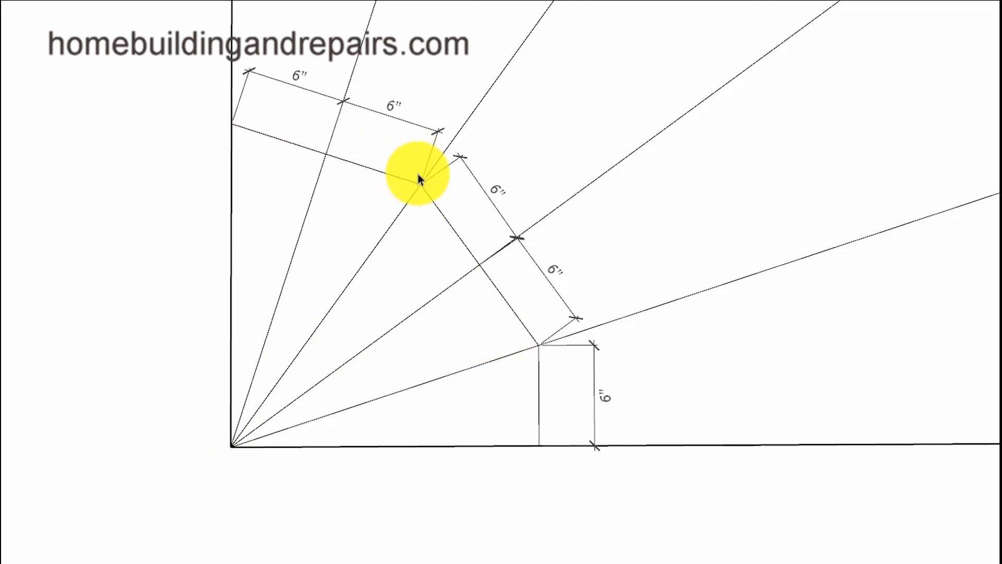
mouse_move(591, 473)
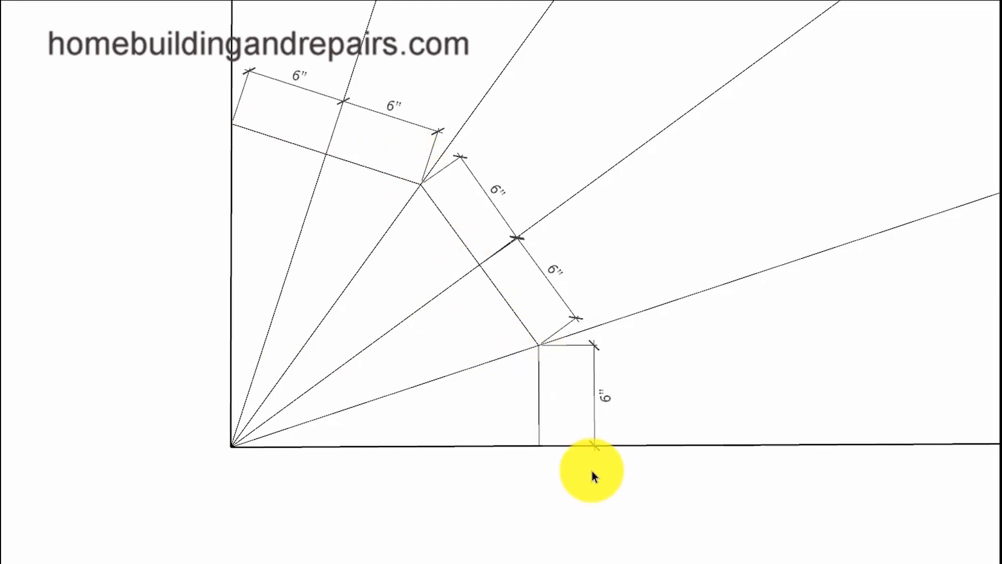
mouse_move(578, 489)
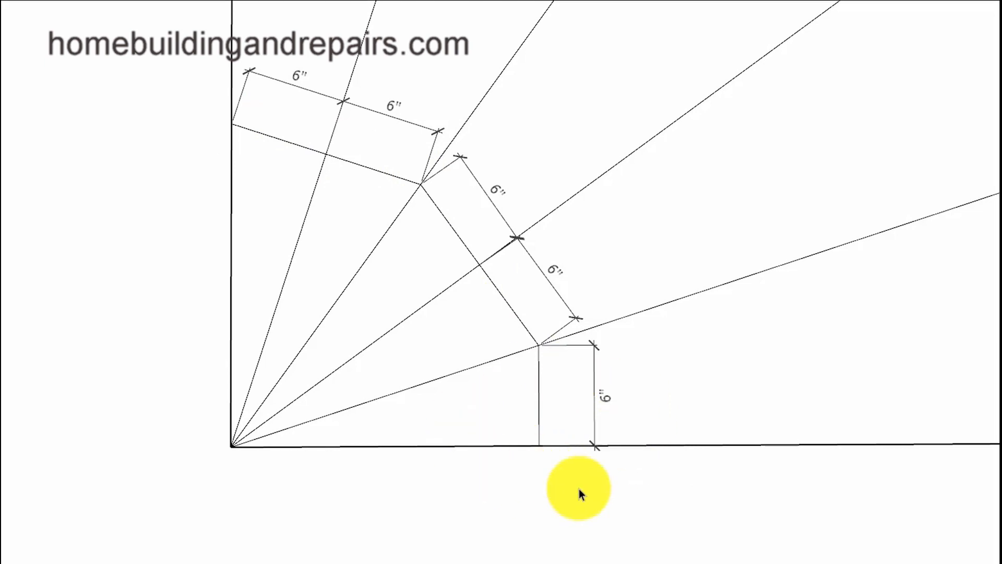
mouse_move(636, 466)
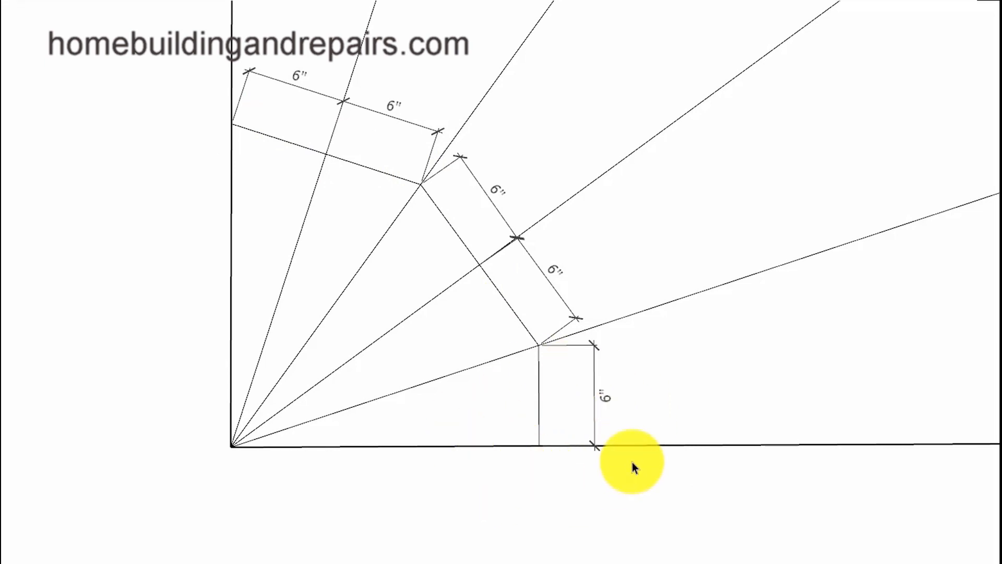
mouse_move(614, 489)
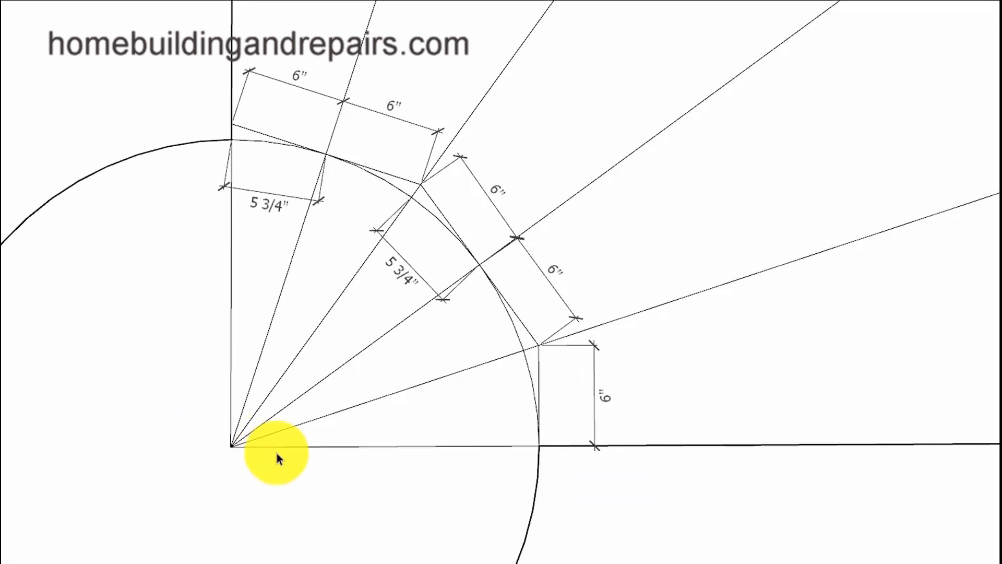
mouse_move(540, 448)
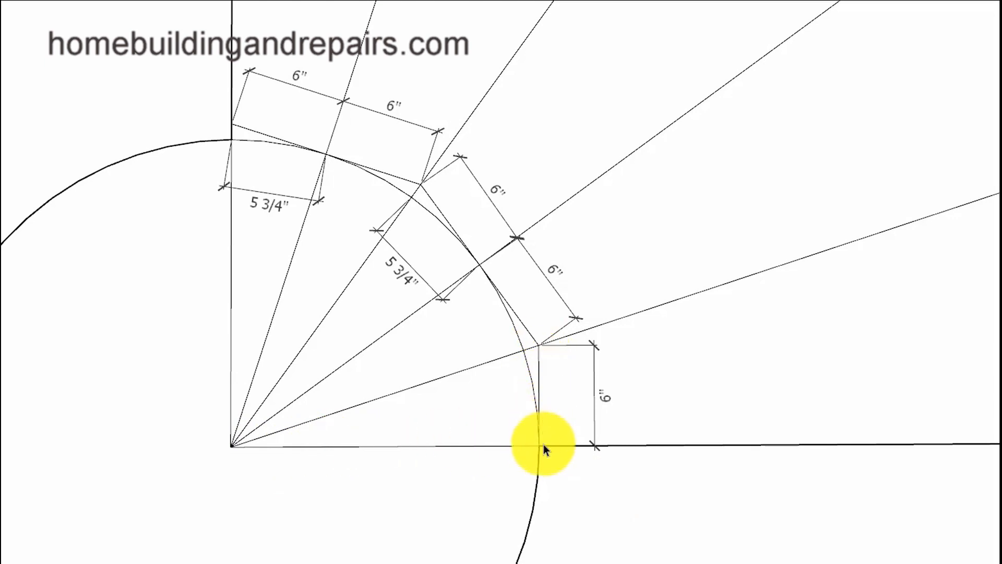
mouse_move(205, 451)
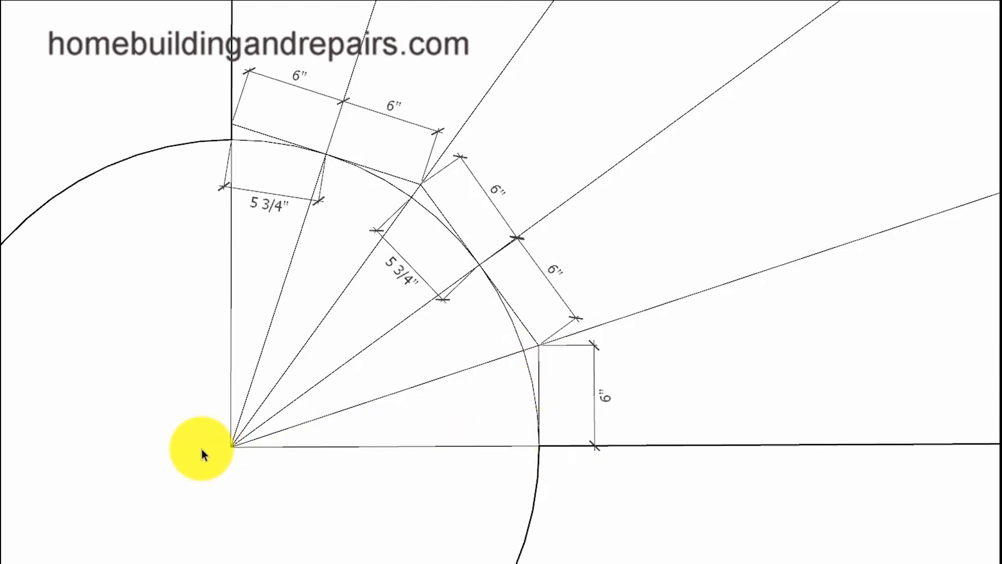
mouse_move(294, 165)
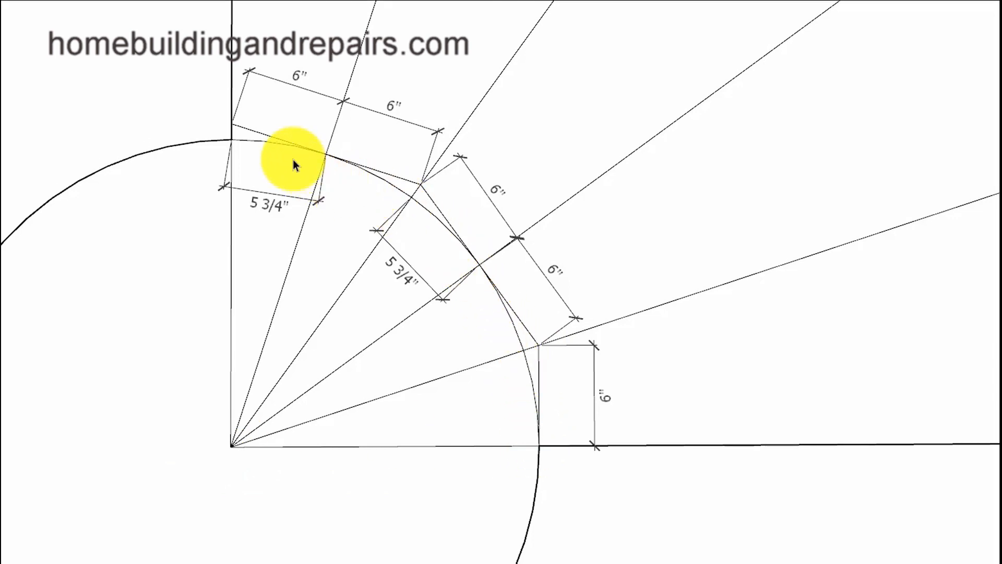
mouse_move(465, 253)
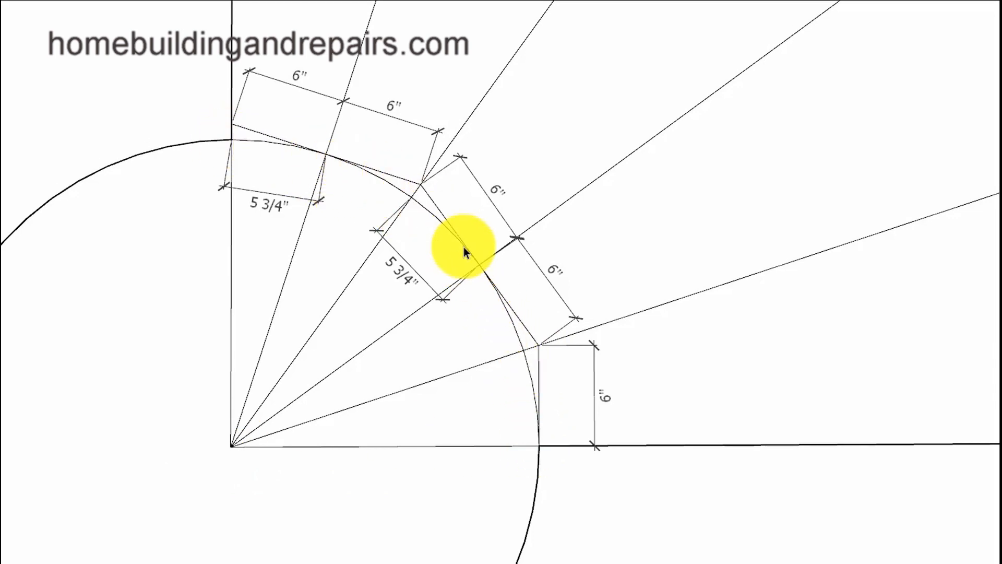
mouse_move(441, 304)
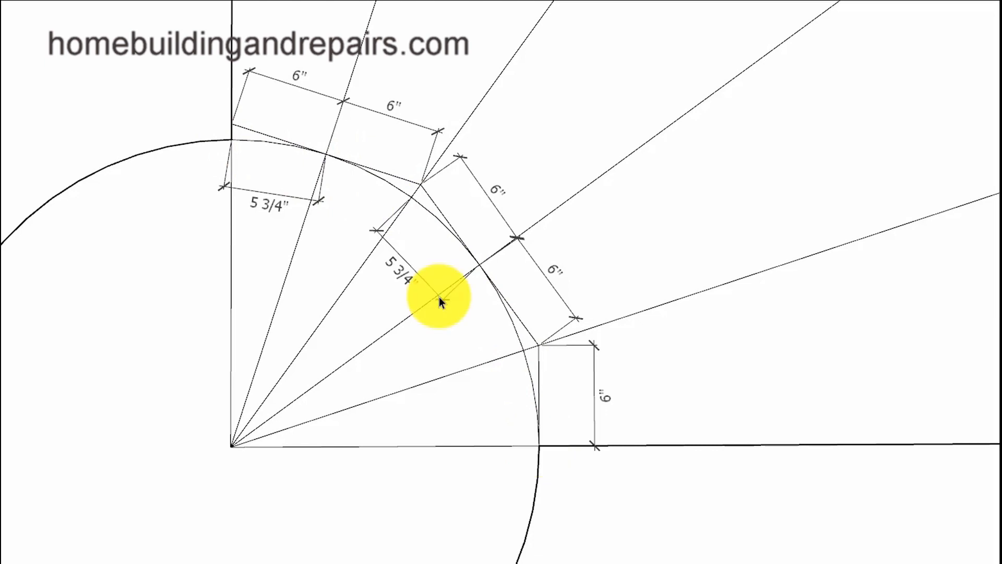
mouse_move(265, 202)
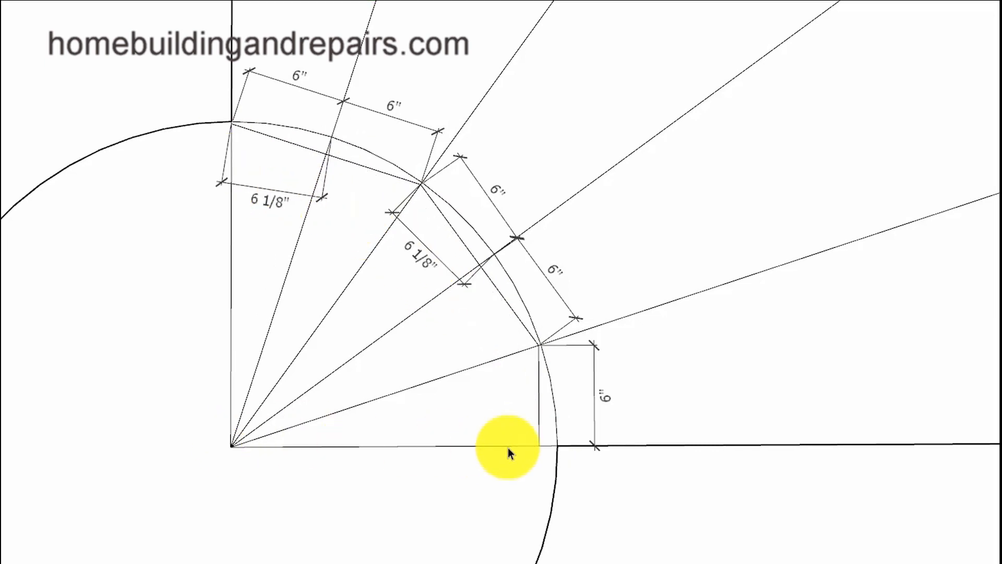
mouse_move(556, 447)
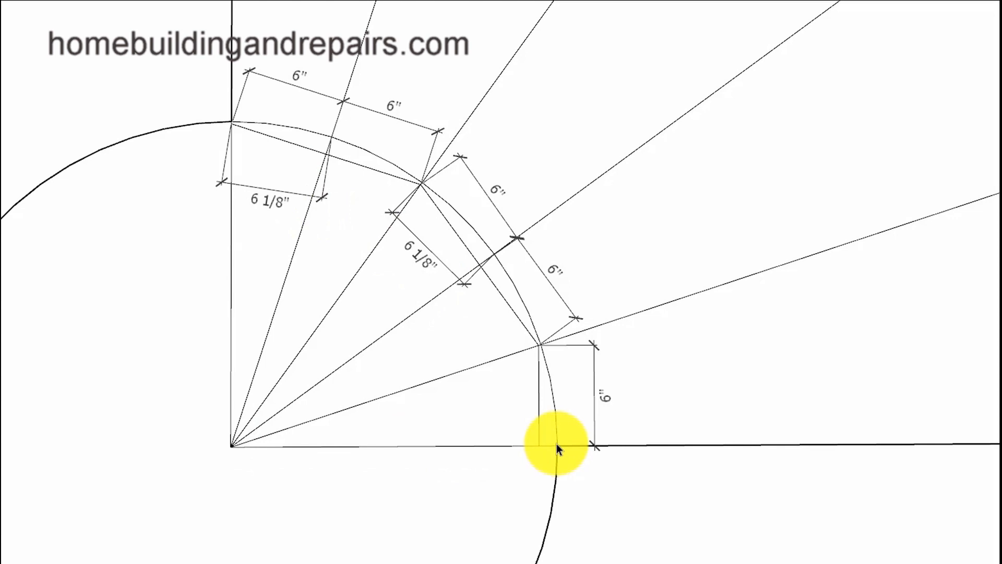
mouse_move(423, 188)
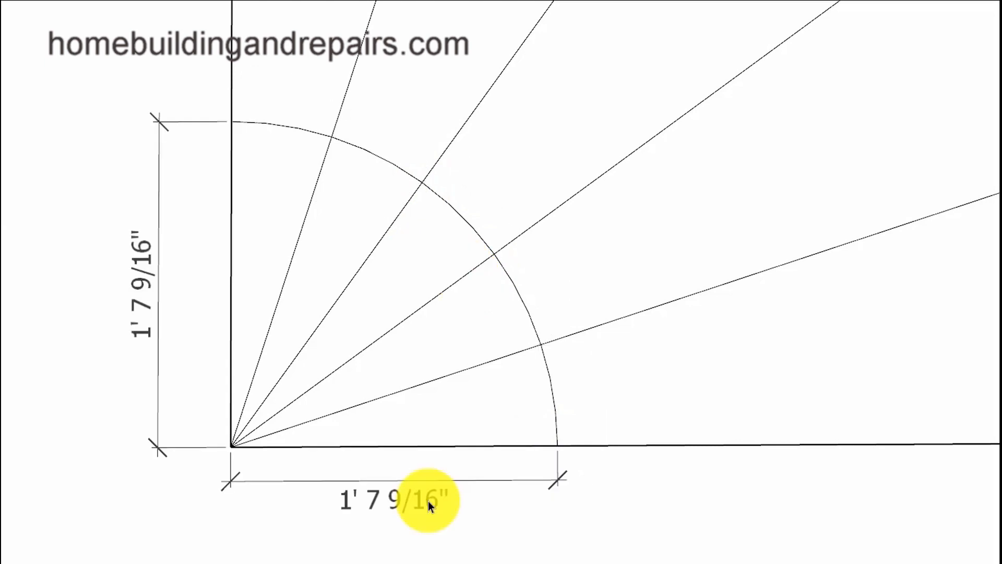
mouse_move(547, 454)
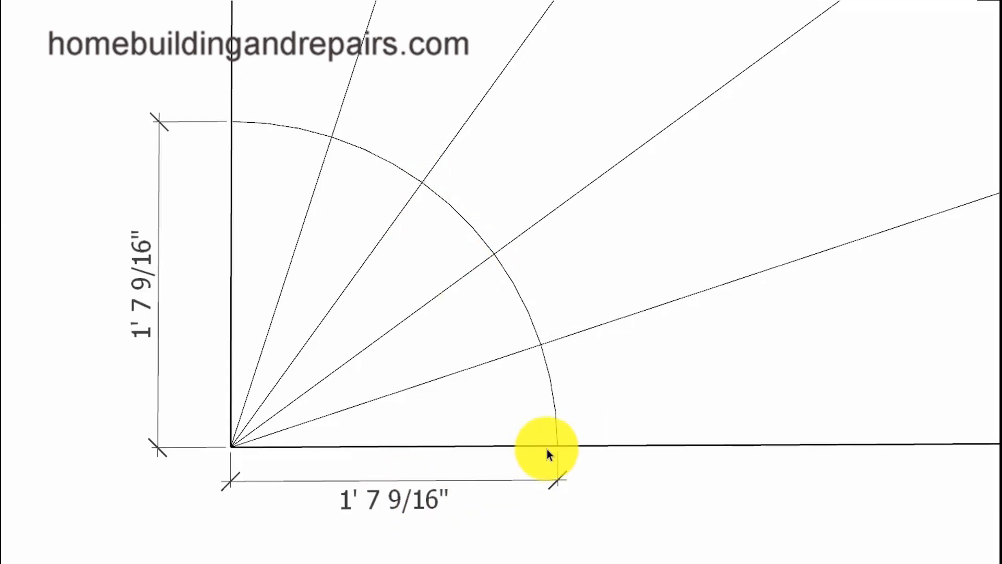
mouse_move(476, 230)
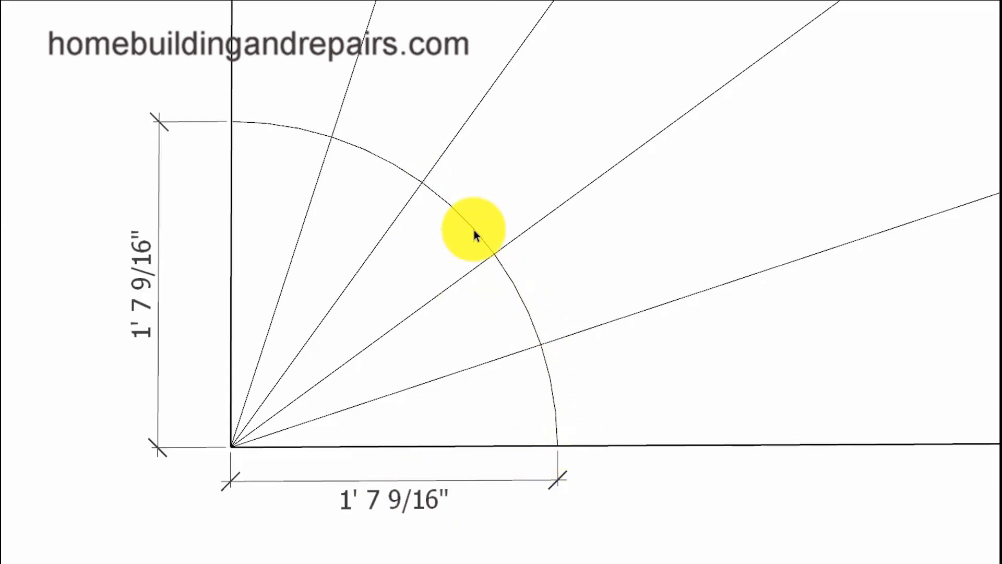
mouse_move(233, 444)
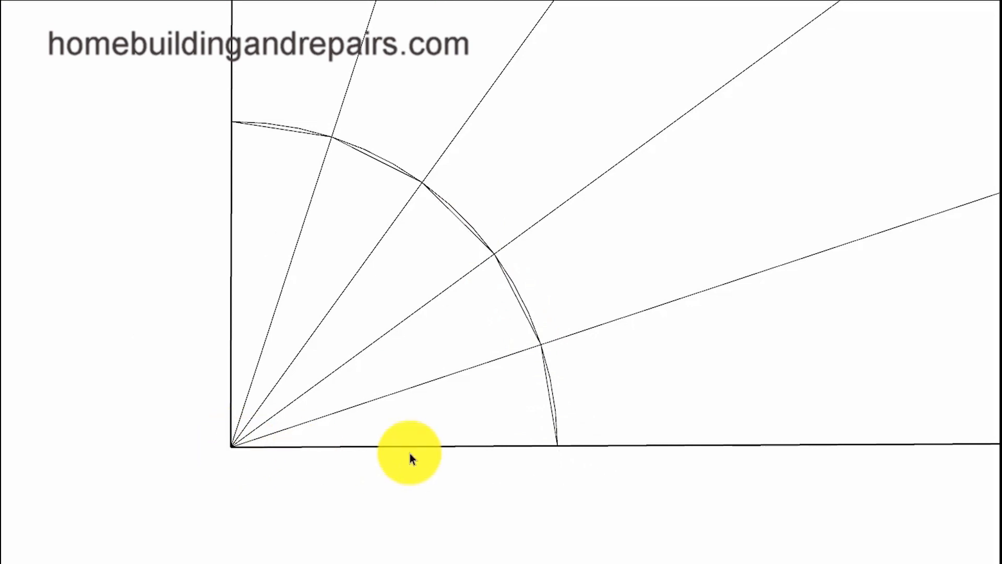
mouse_move(555, 450)
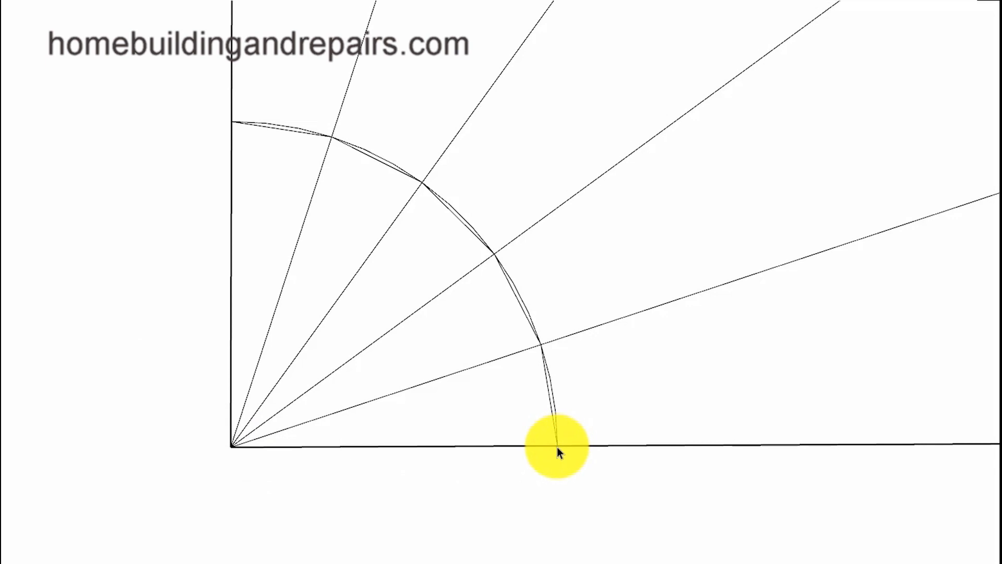
mouse_move(540, 345)
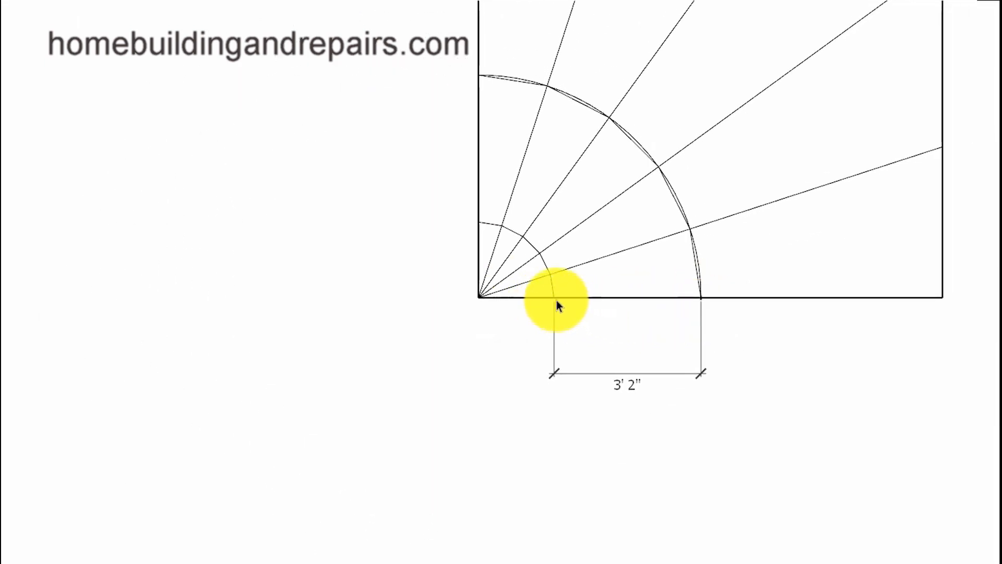
mouse_move(700, 301)
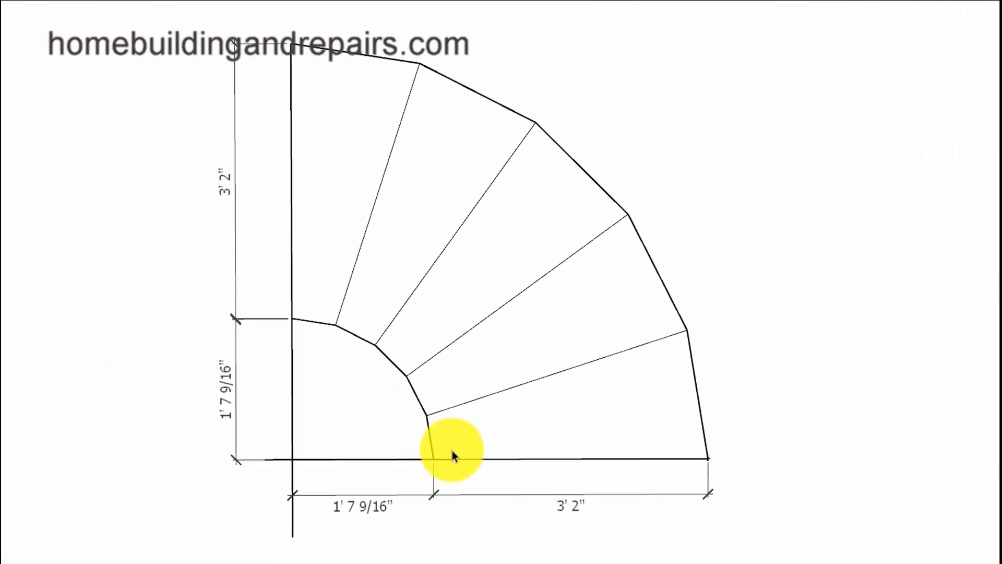
mouse_move(464, 374)
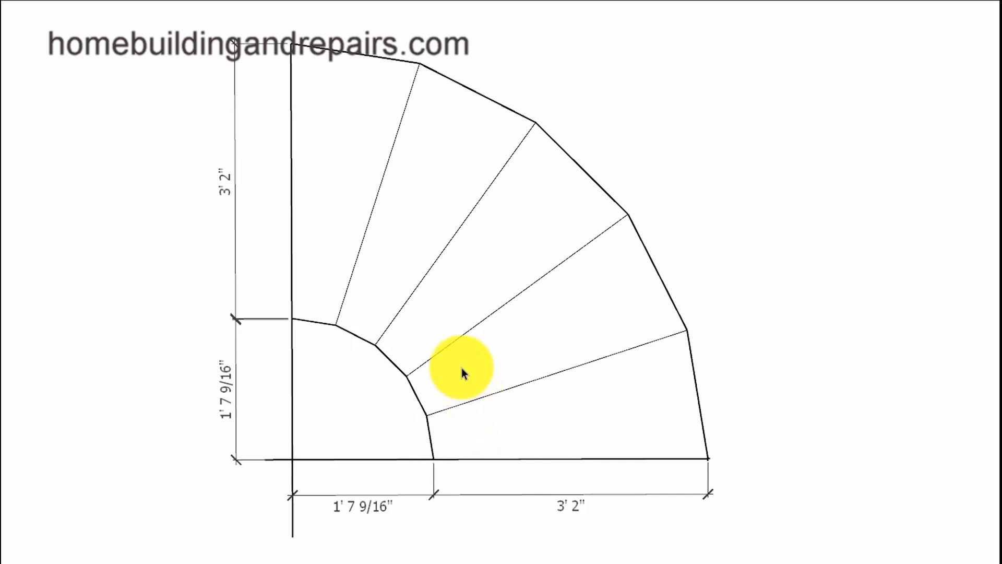
mouse_move(313, 255)
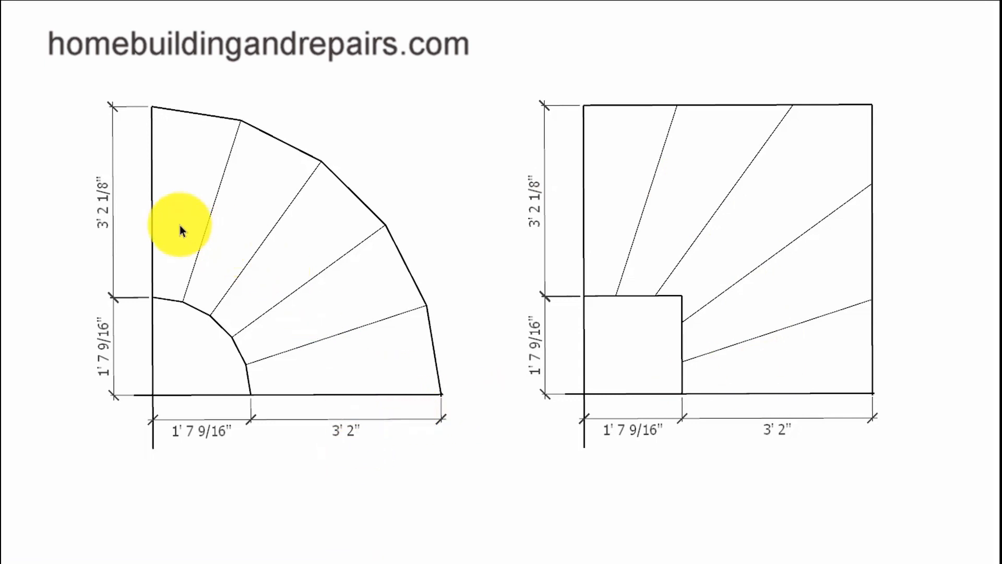
mouse_move(145, 179)
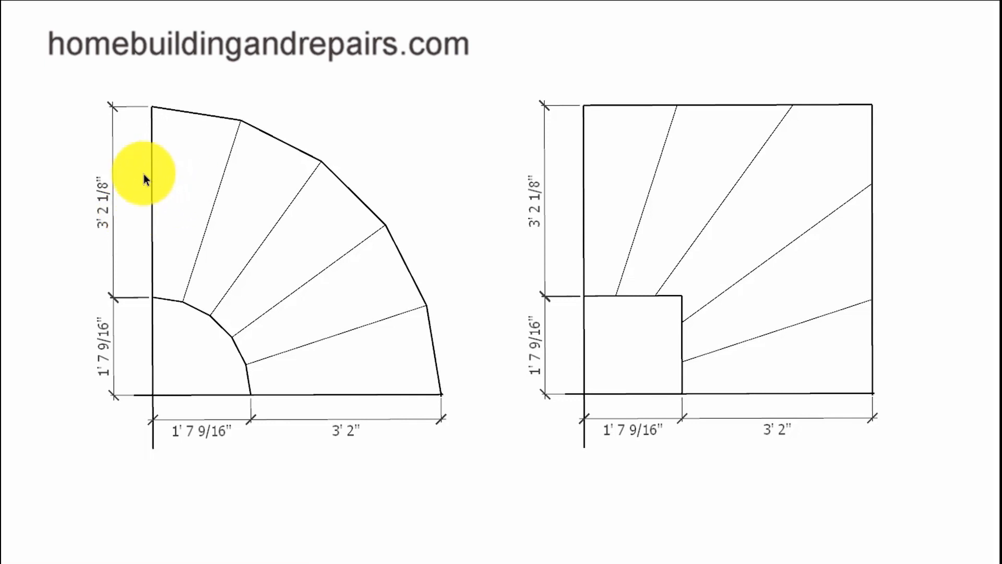
mouse_move(585, 396)
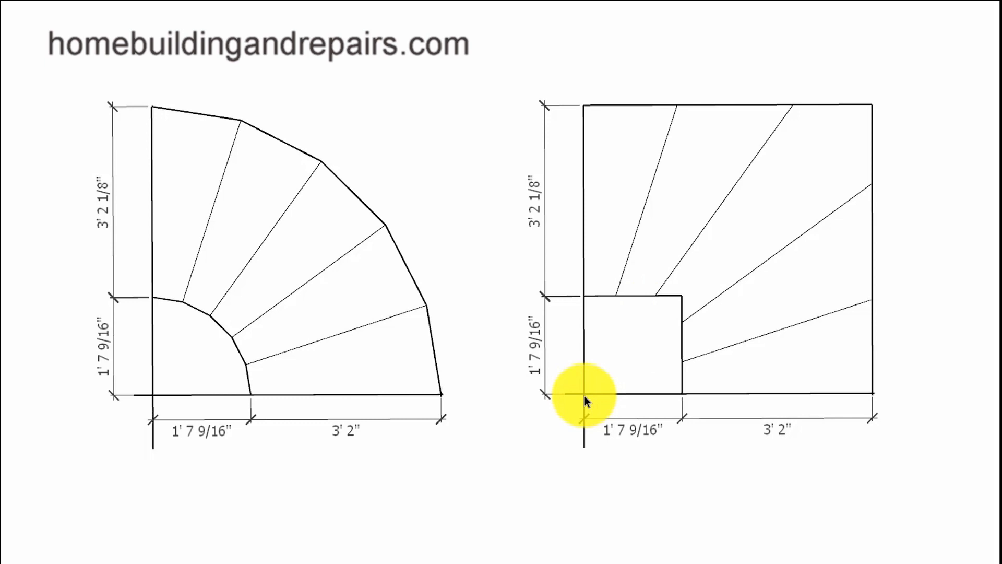
mouse_move(384, 323)
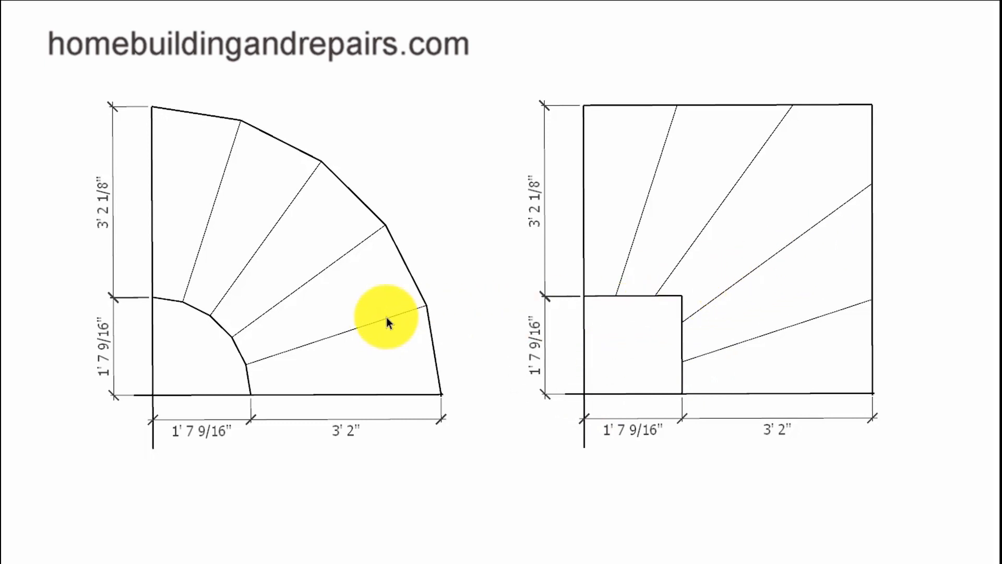
mouse_move(465, 168)
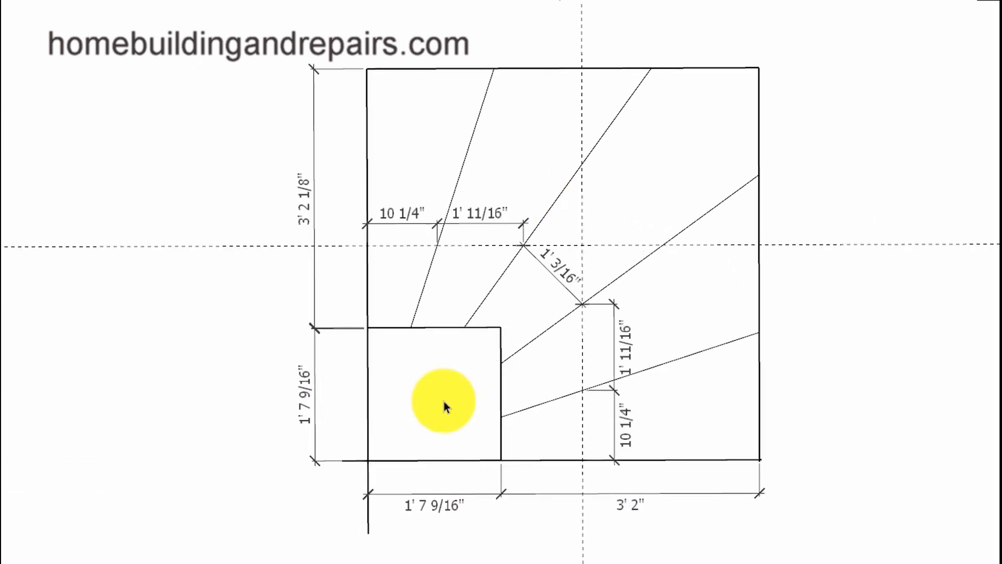
mouse_move(527, 329)
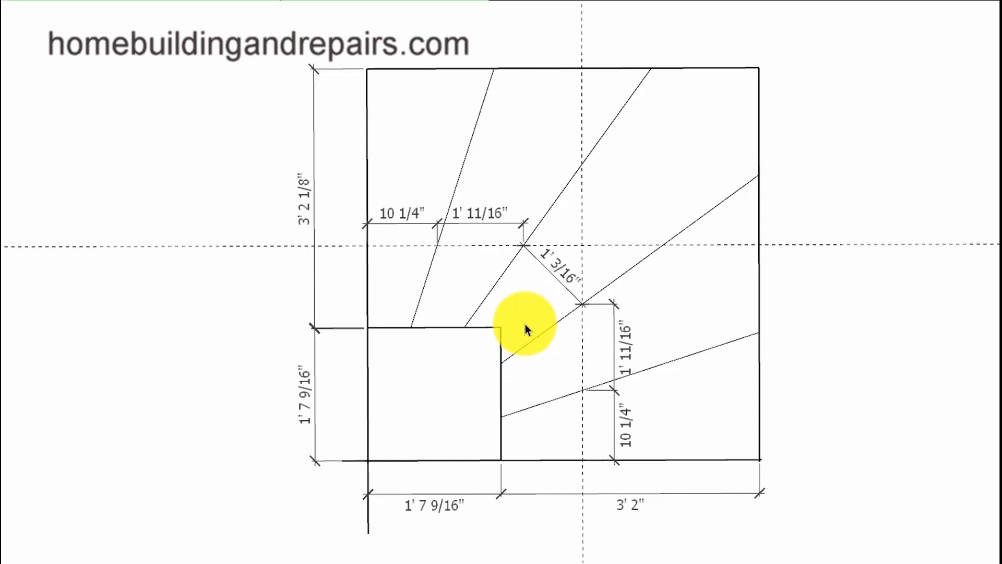
mouse_move(611, 441)
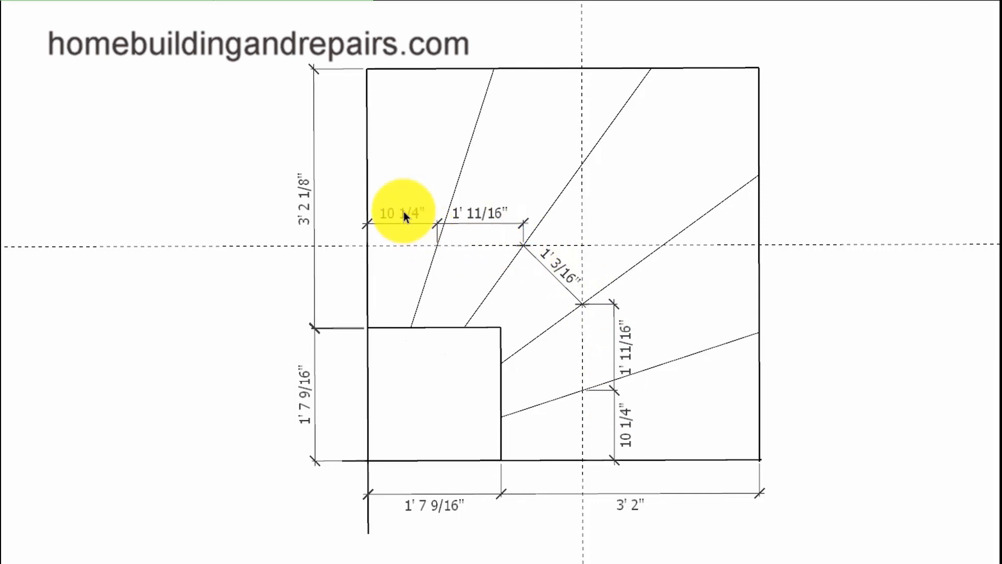
mouse_move(591, 345)
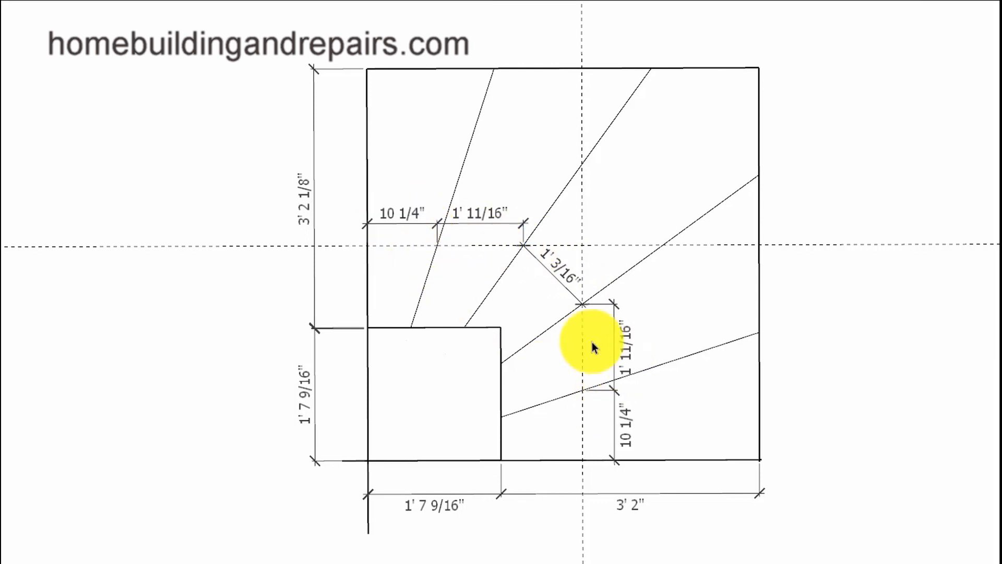
mouse_move(466, 217)
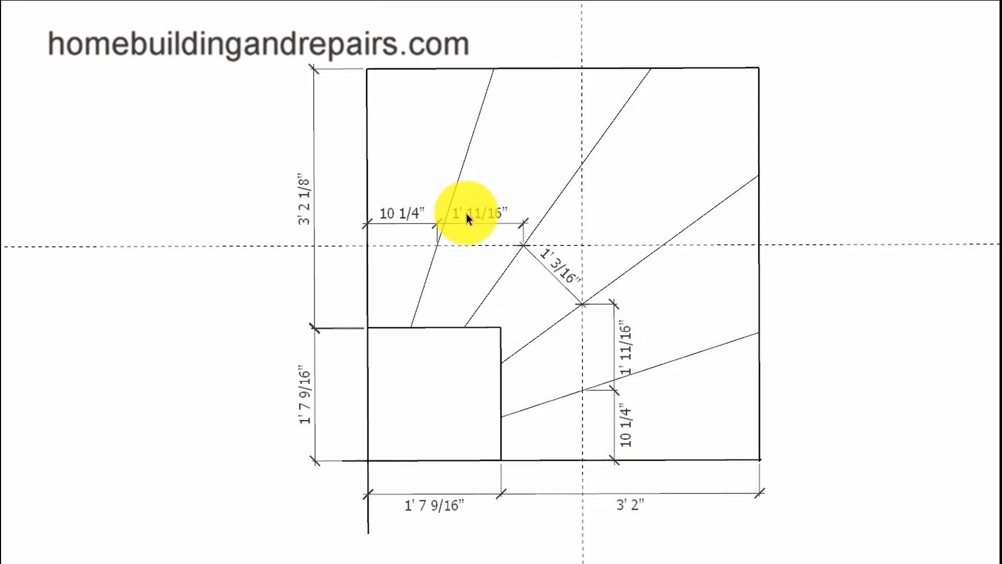
mouse_move(617, 460)
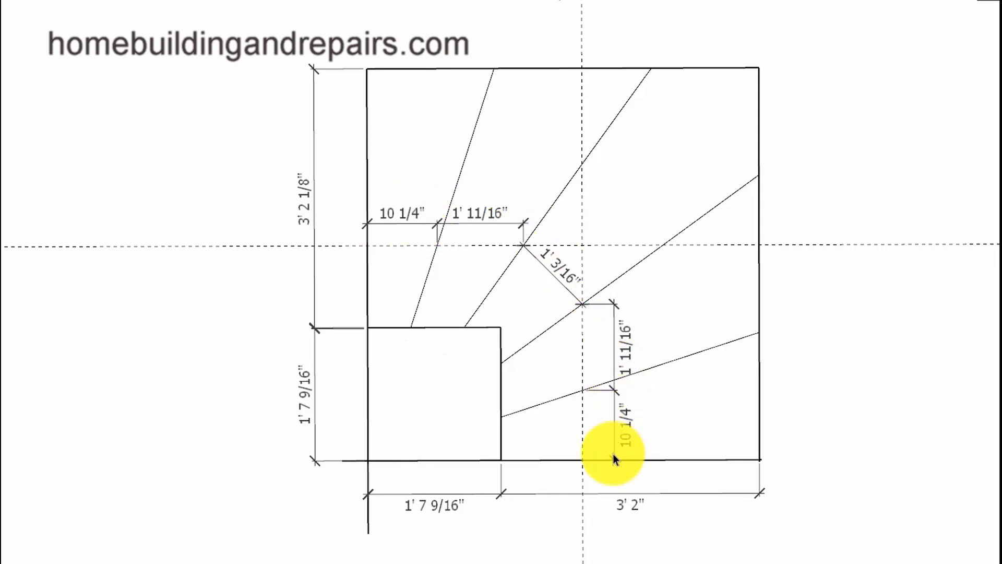
mouse_move(607, 287)
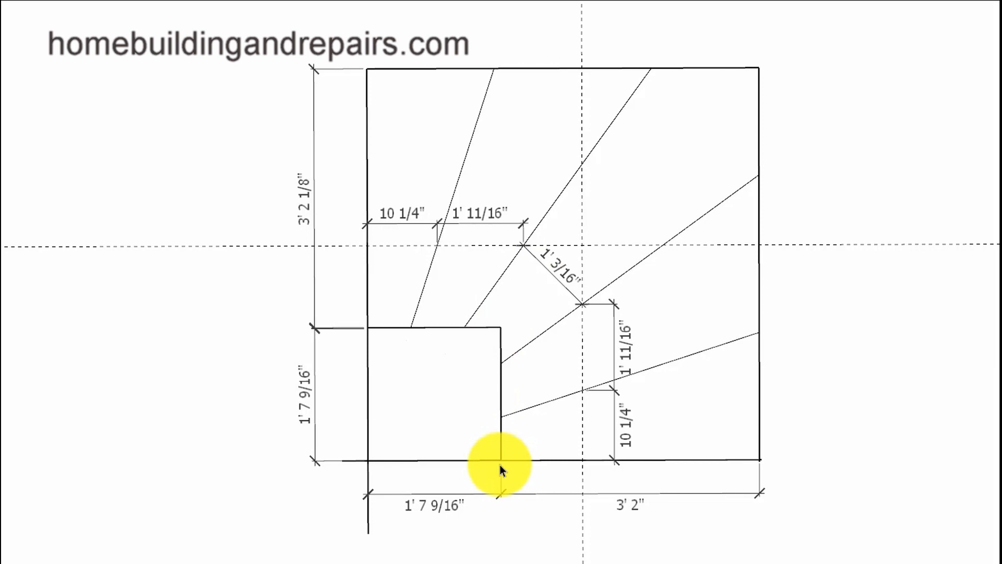
mouse_move(438, 334)
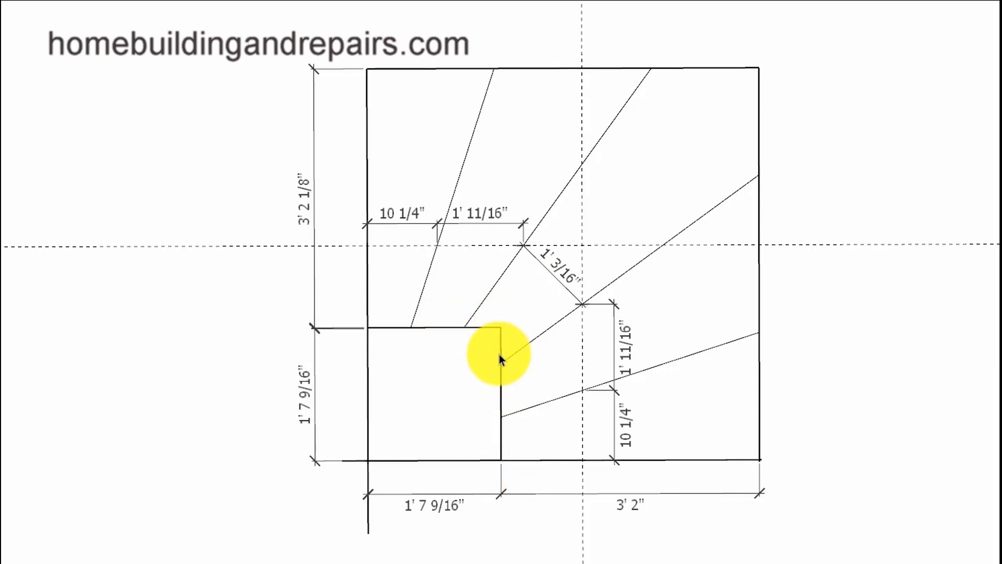
mouse_move(502, 377)
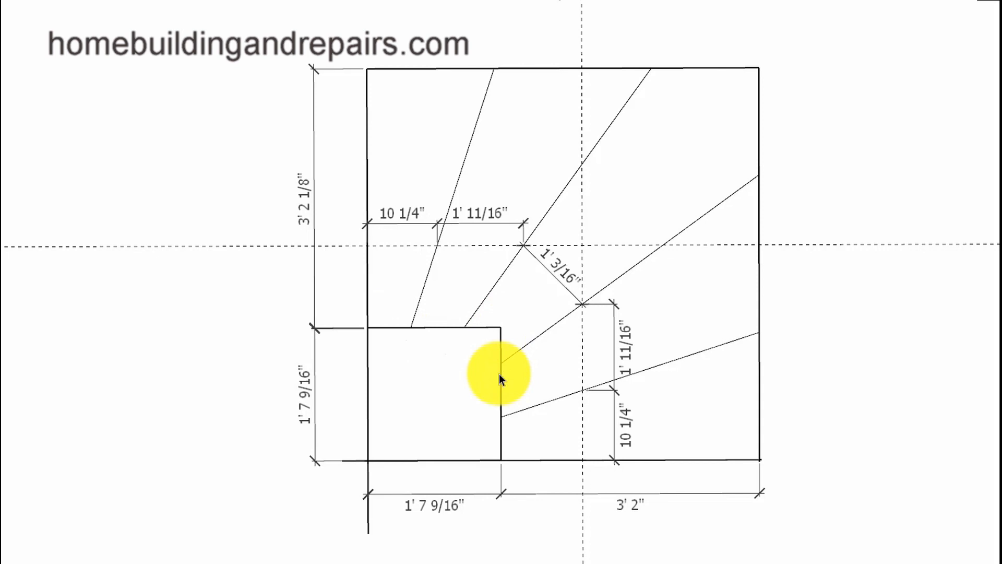